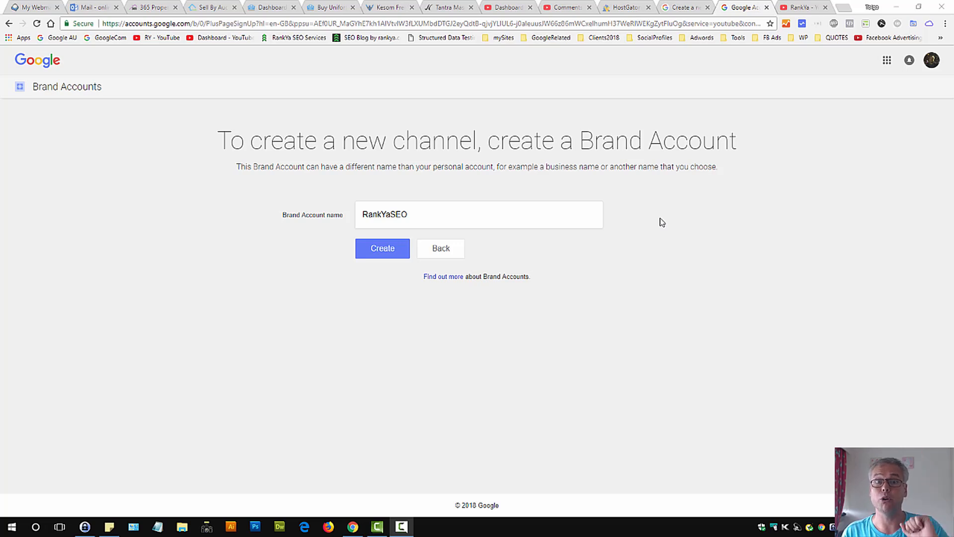
{"action": "mouse_move", "coordinate": [615, 175]}
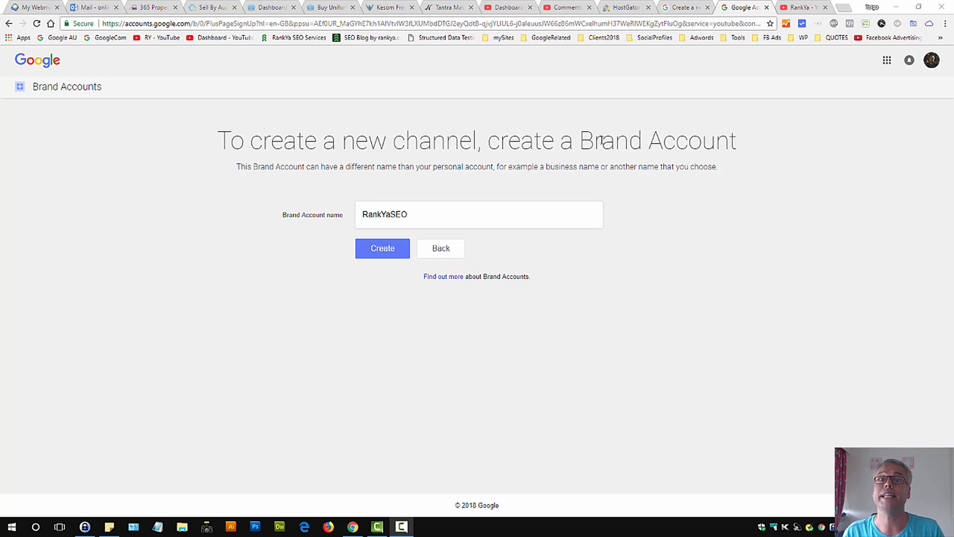
- Scroll through the YouTube comments tab, then switch to the 'Create a new channel' help article
{"action": "left_click", "coordinate": [563, 7]}
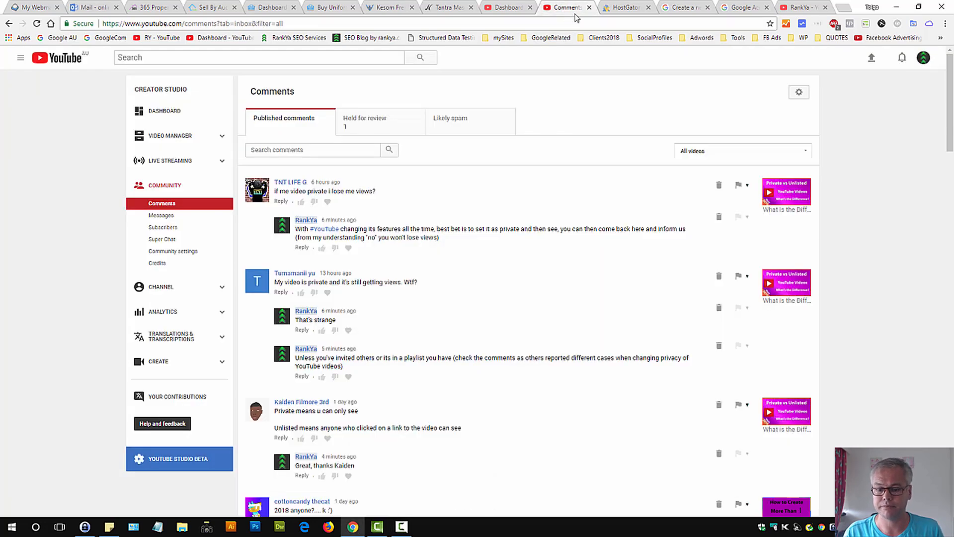
{"action": "scroll", "scroll_direction": "down", "scroll_amount": 3}
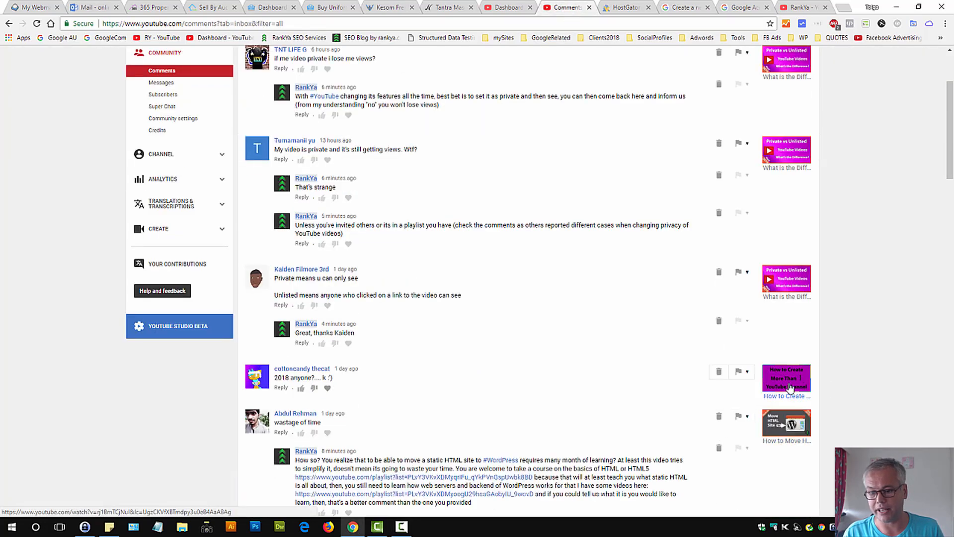
{"action": "mouse_move", "coordinate": [710, 394]}
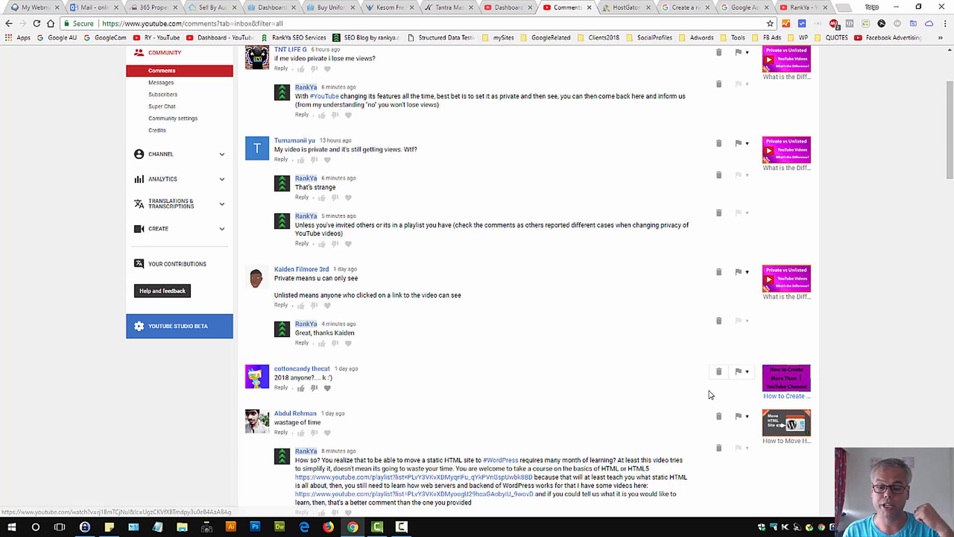
{"action": "mouse_move", "coordinate": [361, 382]}
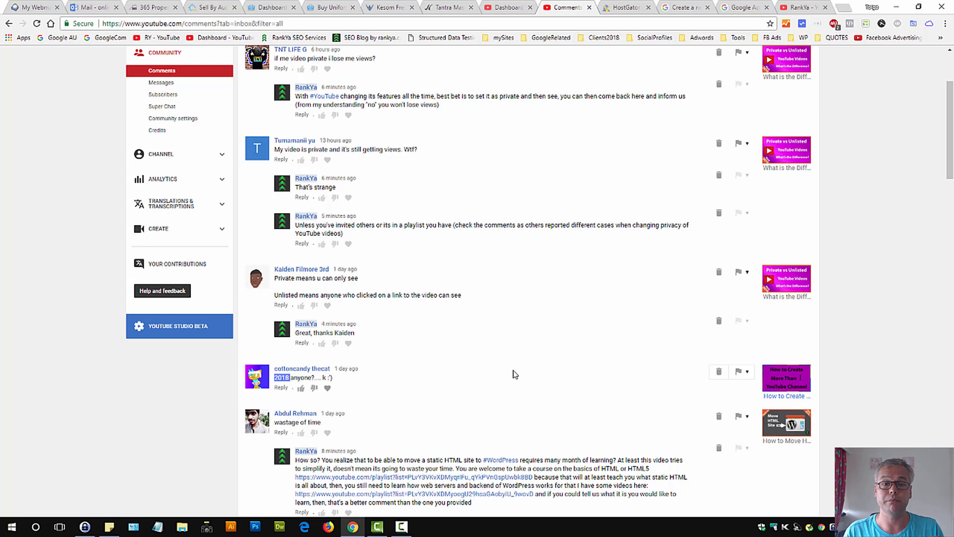
{"action": "scroll", "scroll_direction": "up", "scroll_amount": 3}
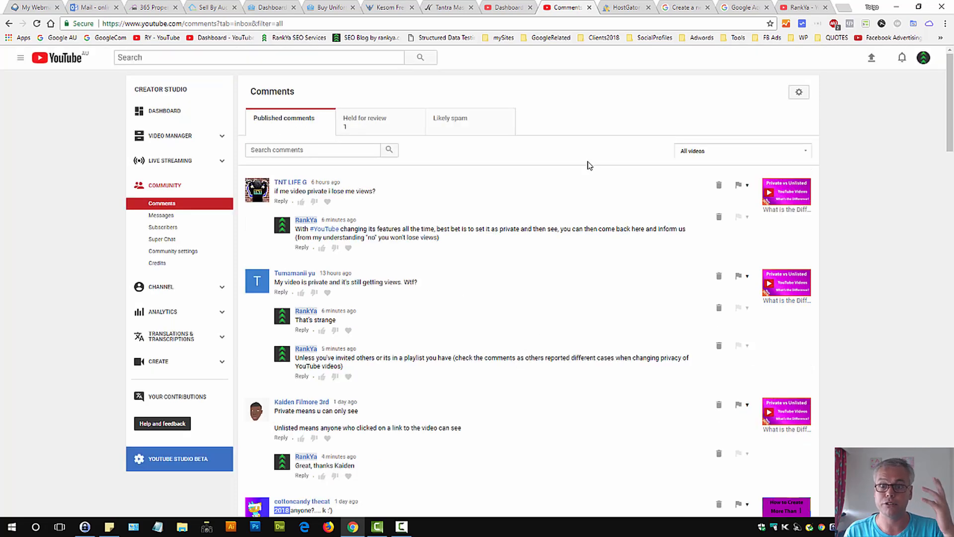
{"action": "mouse_move", "coordinate": [686, 6]}
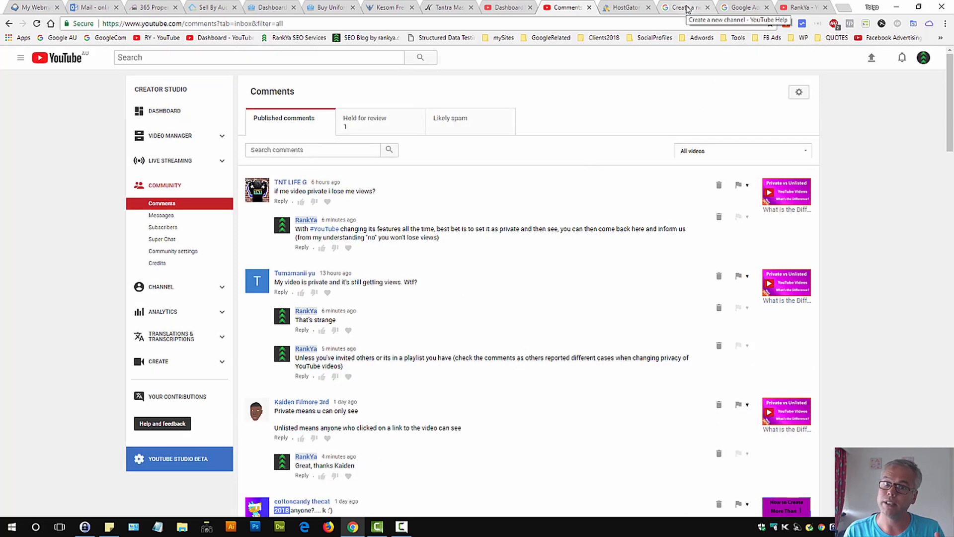
{"action": "left_click", "coordinate": [681, 6]}
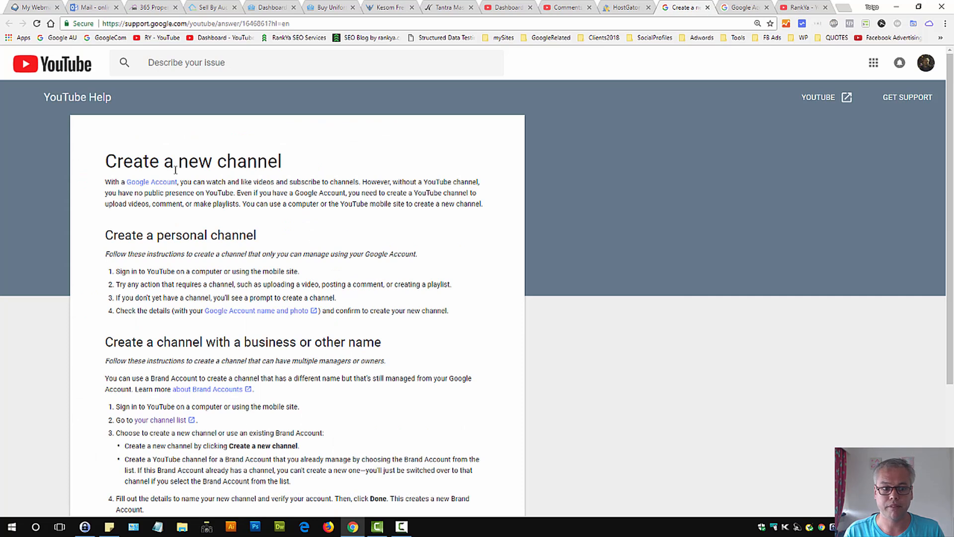
{"action": "mouse_move", "coordinate": [174, 169]}
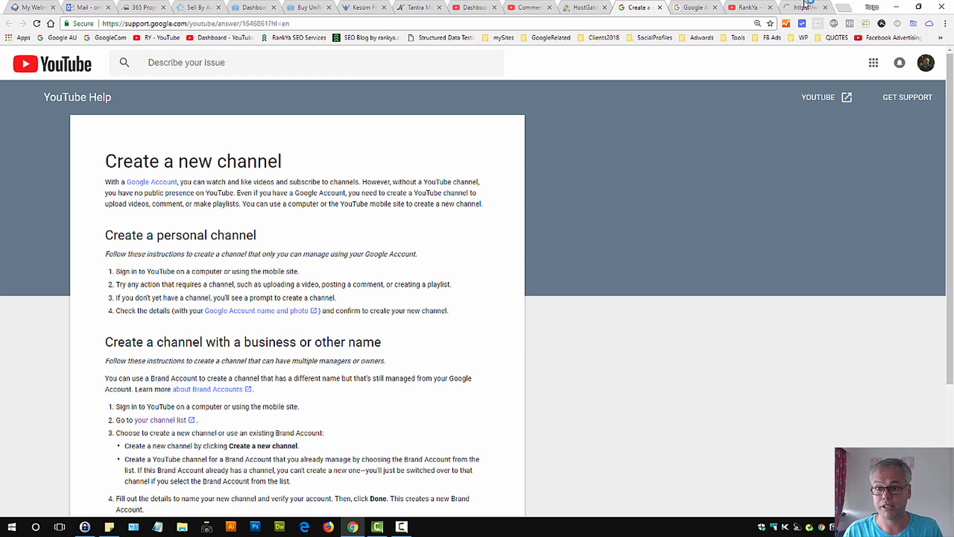
- From the Google homepage tab, show the signed-in account menu listing two linked accounts
{"action": "left_click", "coordinate": [803, 6]}
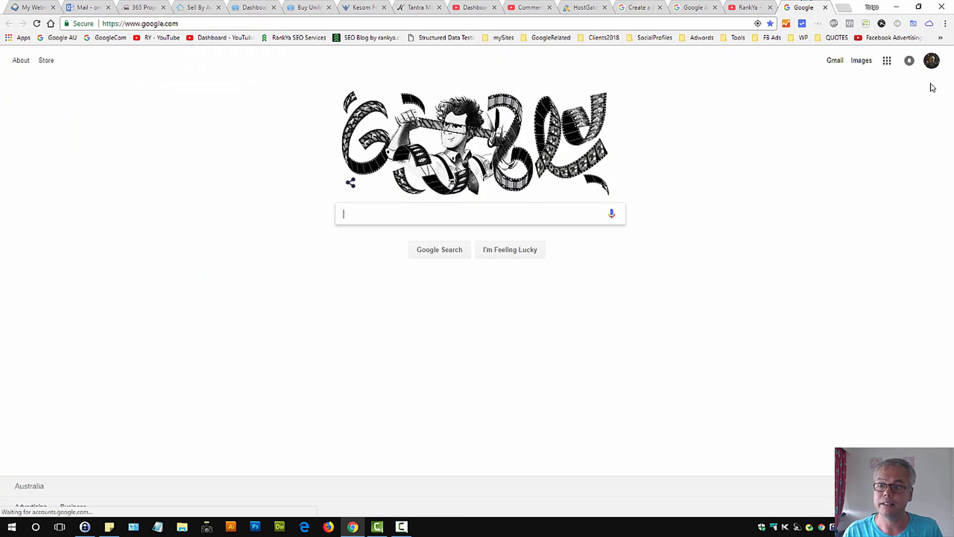
{"action": "mouse_move", "coordinate": [931, 60]}
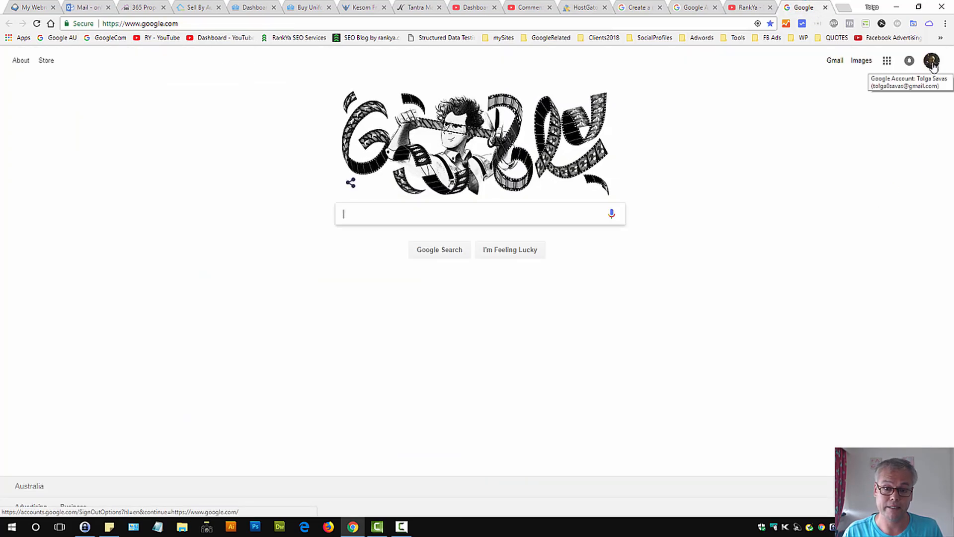
{"action": "mouse_move", "coordinate": [930, 70]}
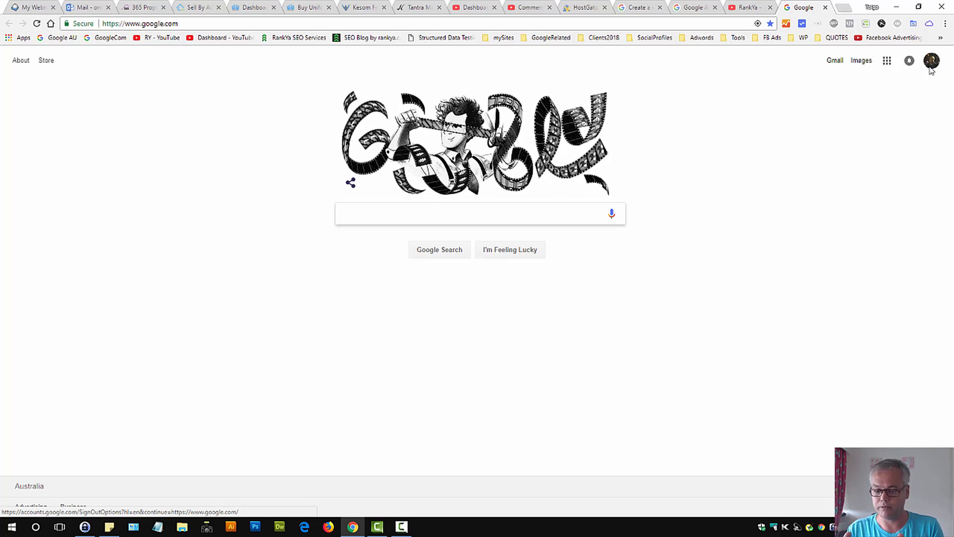
{"action": "left_click", "coordinate": [480, 214]}
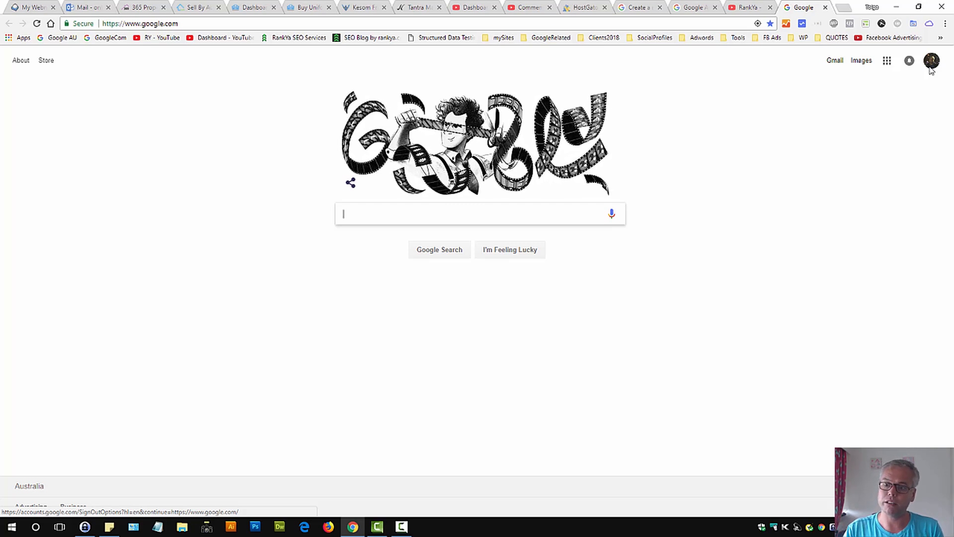
{"action": "left_click", "coordinate": [931, 60]}
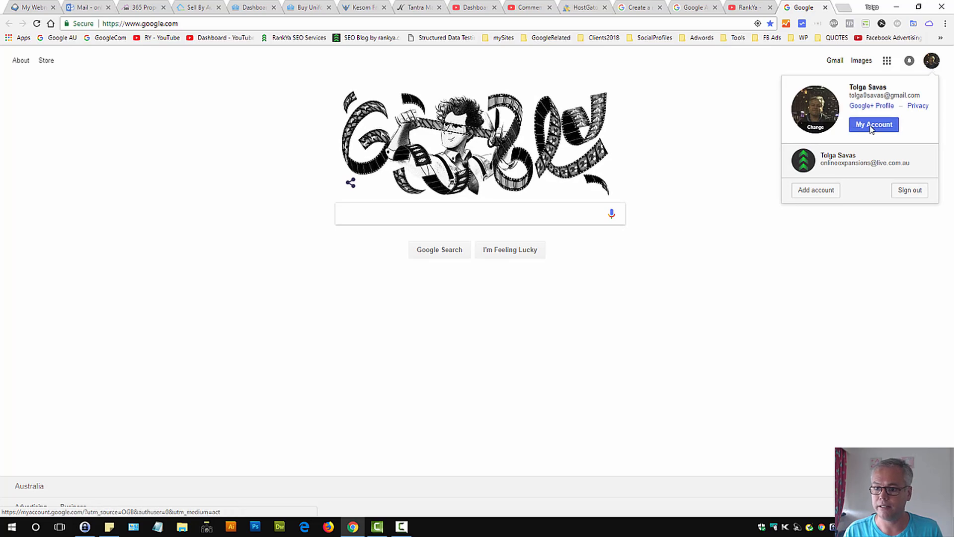
{"action": "mouse_move", "coordinate": [616, 128]}
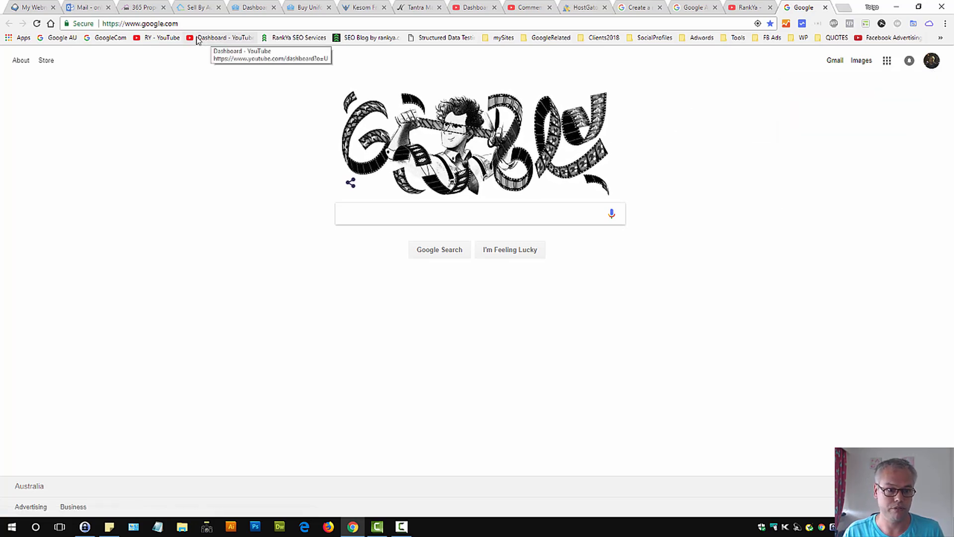
{"action": "mouse_move", "coordinate": [159, 37]}
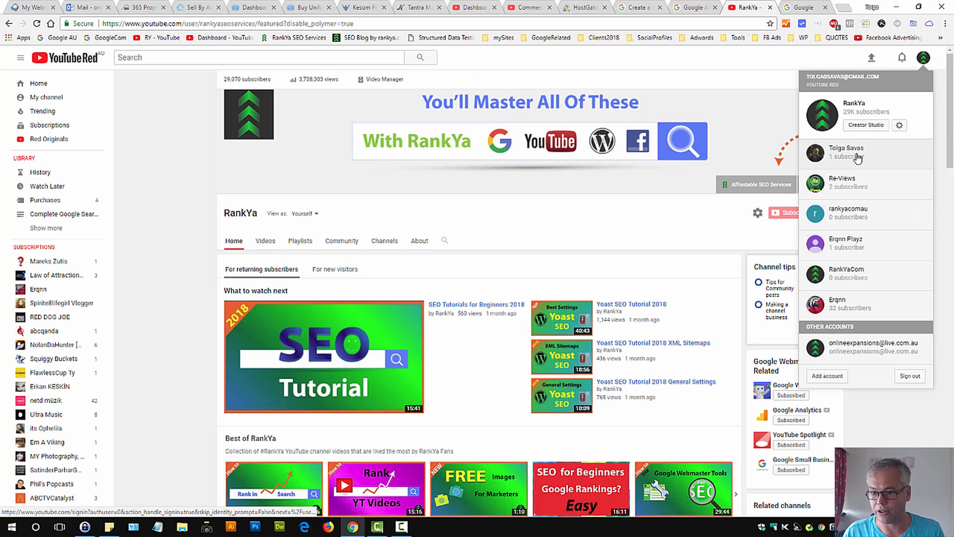
- Switch to the personal Tolga Savas channel and briefly play and pause its featured video
{"action": "left_click", "coordinate": [846, 151]}
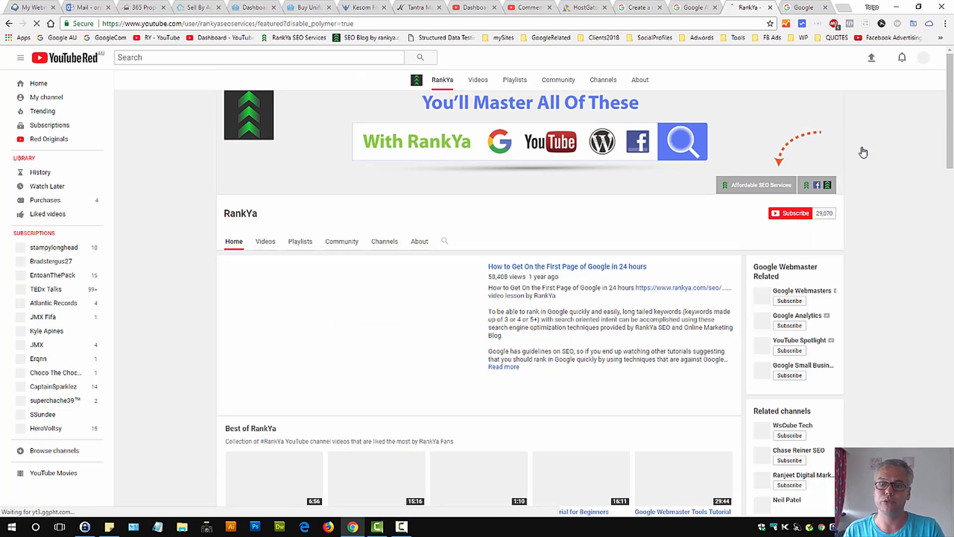
{"action": "left_click", "coordinate": [353, 316]}
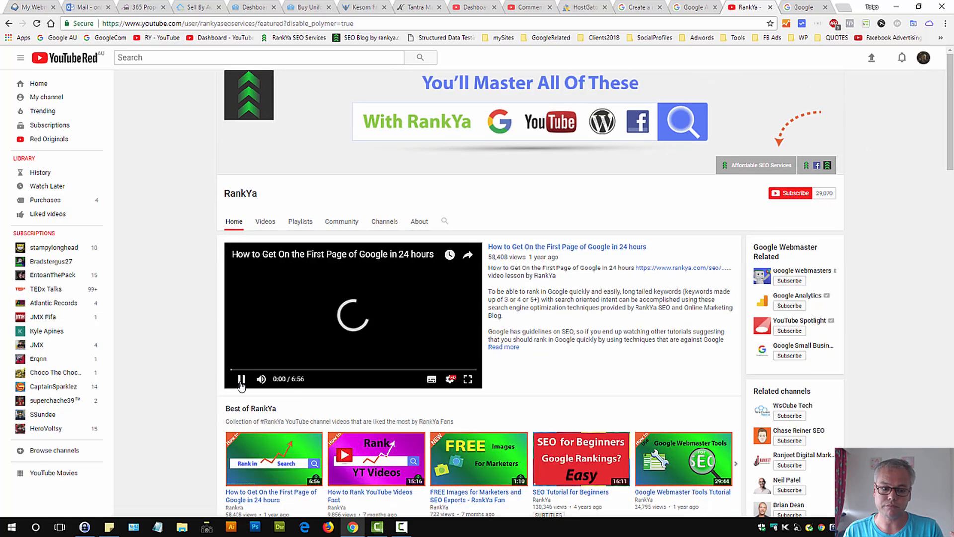
{"action": "left_click", "coordinate": [241, 379]}
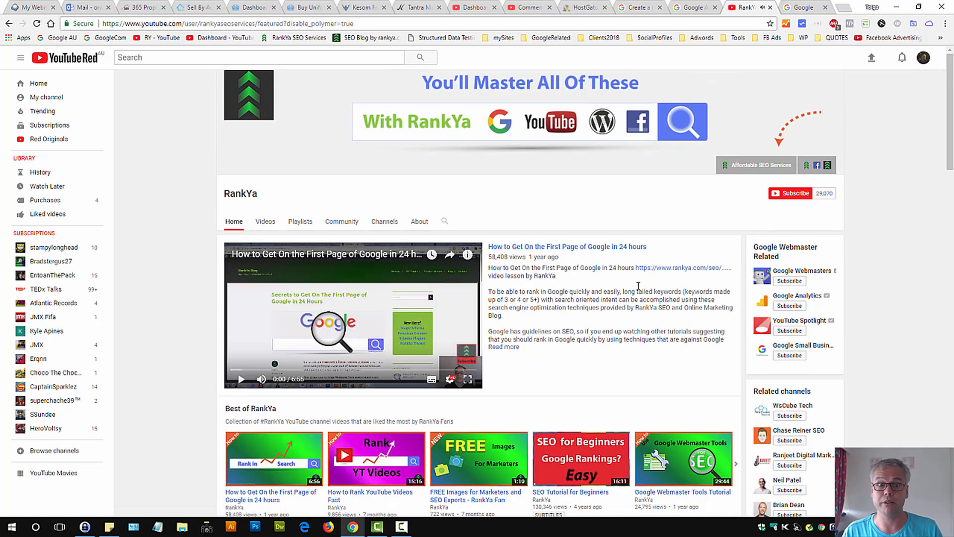
- Open Creator Studio for the Tolga Savas channel from the account menu
{"action": "left_click", "coordinate": [923, 57]}
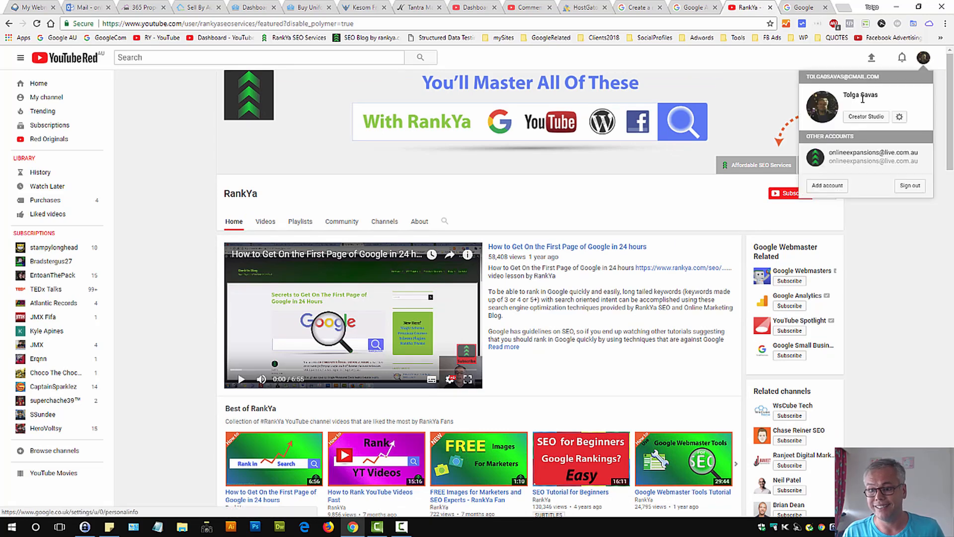
{"action": "left_click", "coordinate": [860, 94]}
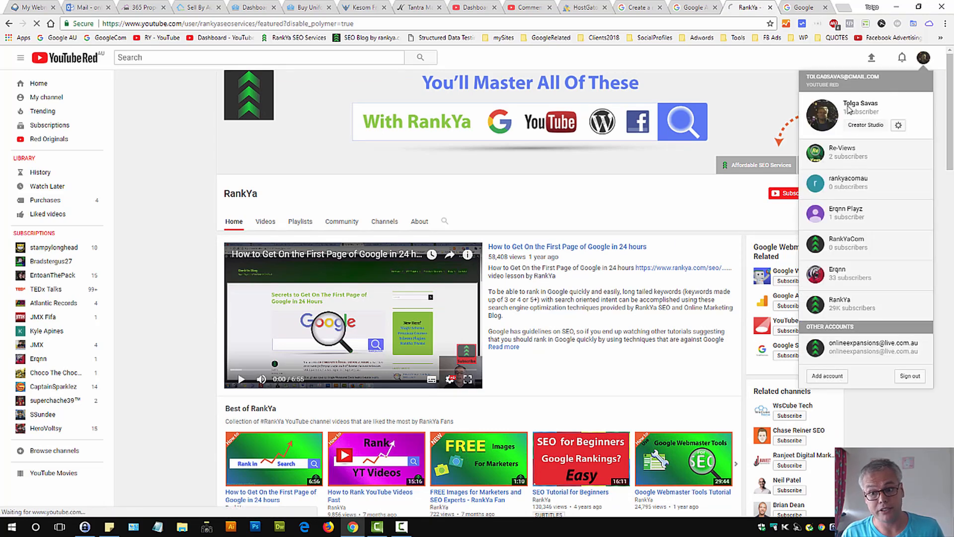
{"action": "left_click", "coordinate": [864, 125]}
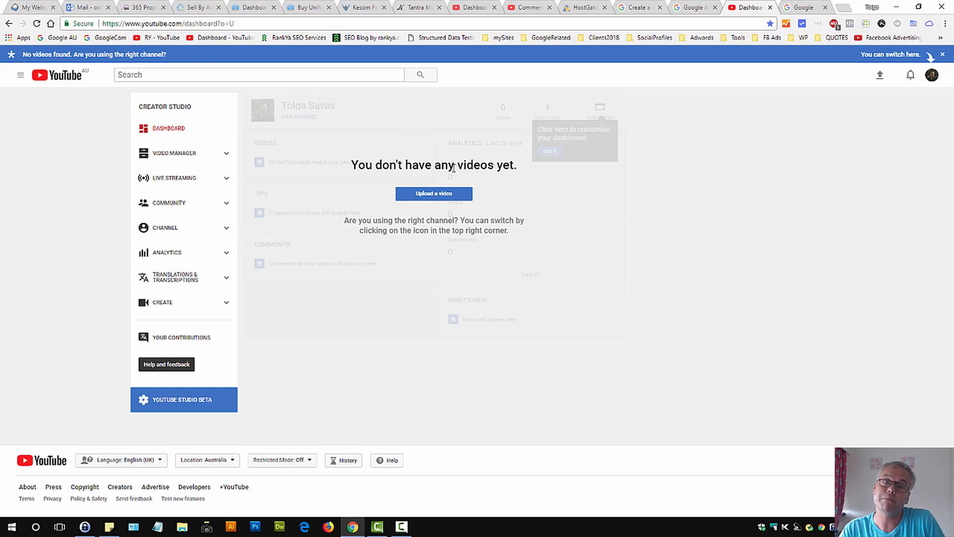
{"action": "mouse_move", "coordinate": [706, 183]}
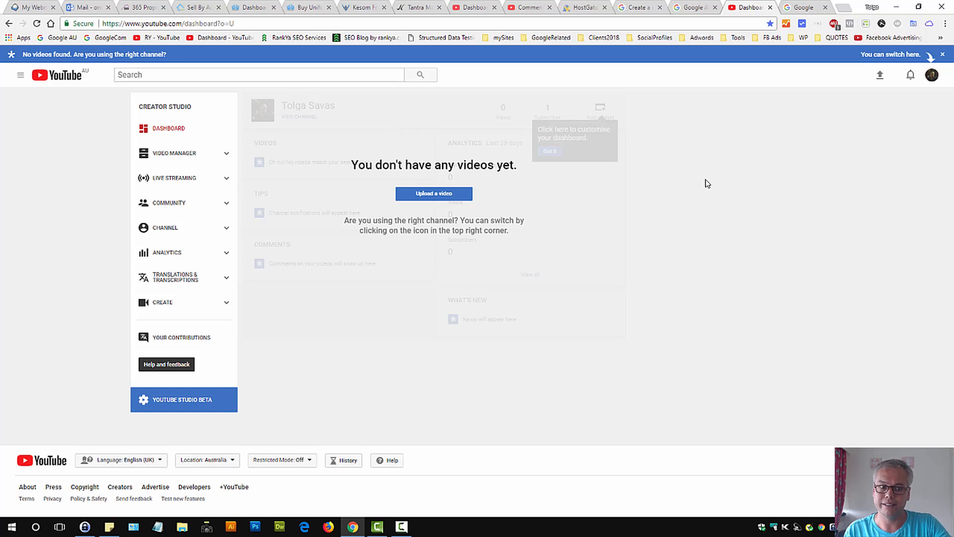
{"action": "left_click", "coordinate": [932, 75]}
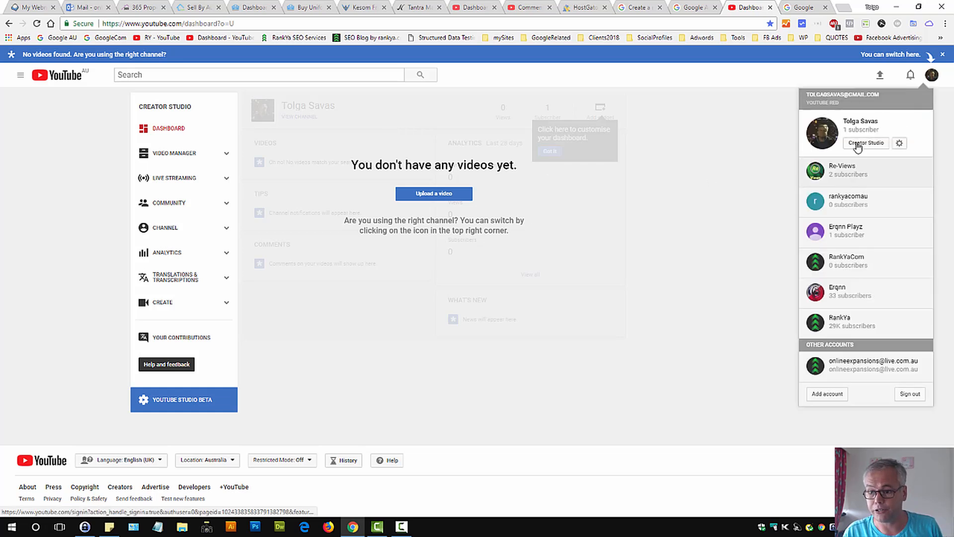
{"action": "left_click", "coordinate": [775, 144]}
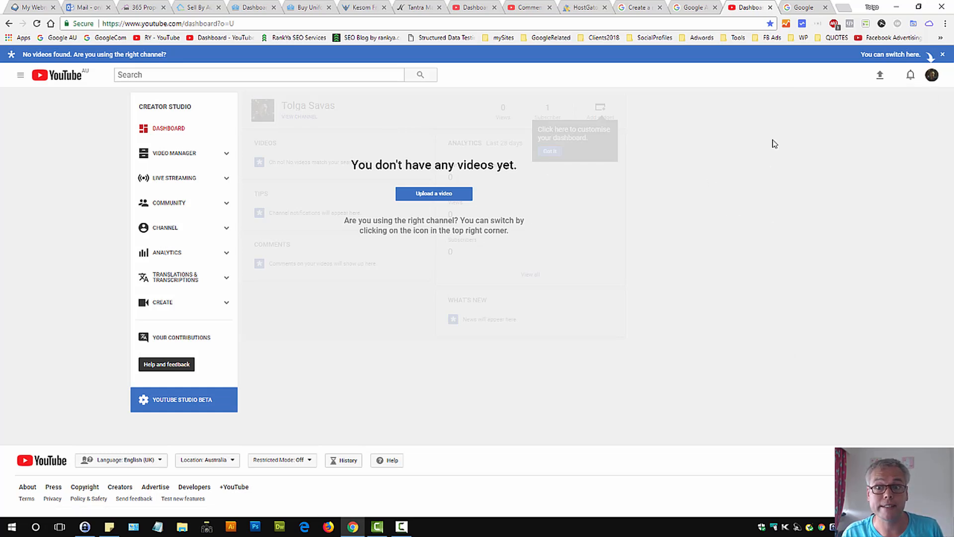
{"action": "mouse_move", "coordinate": [750, 102]}
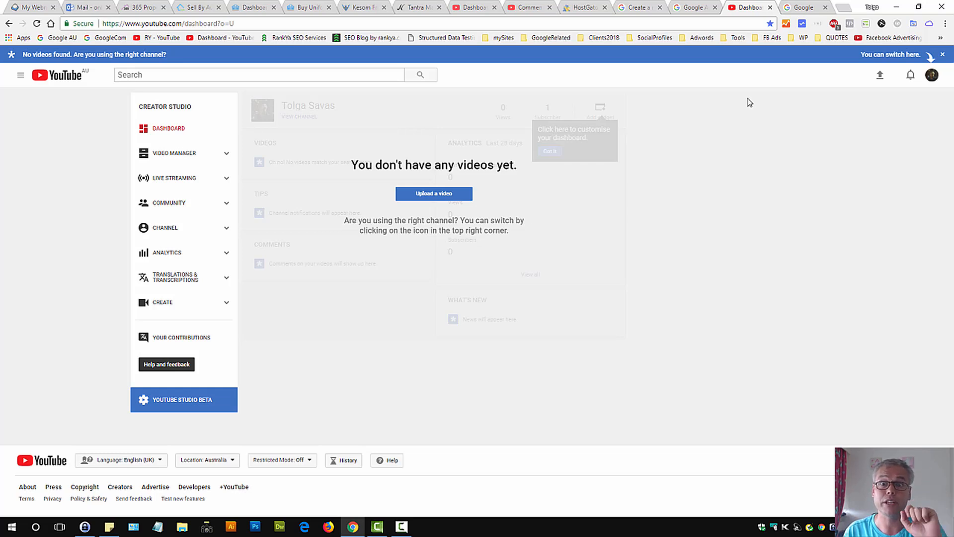
{"action": "left_click", "coordinate": [694, 7]}
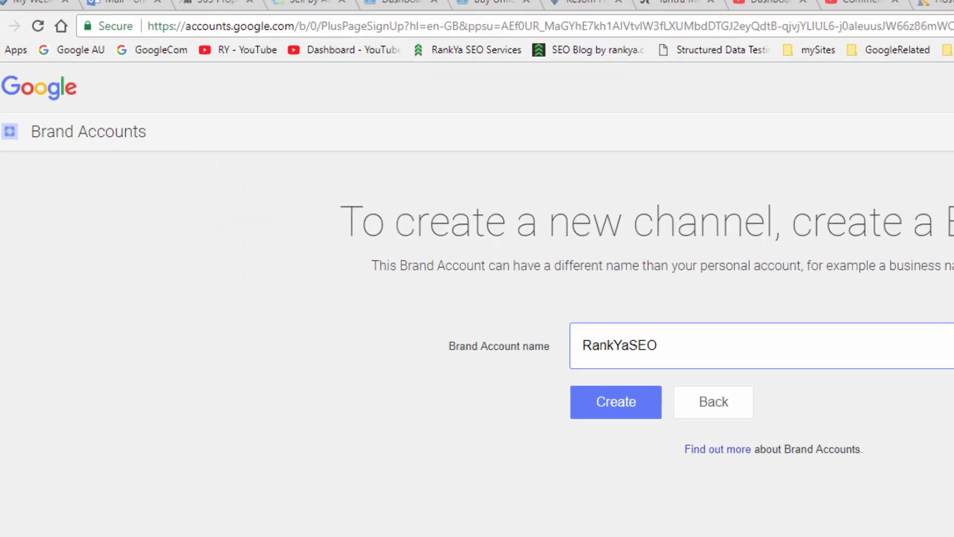
- Load youtube.com/channel_switcher and choose 'Create a new channel'
{"action": "left_click", "coordinate": [616, 401]}
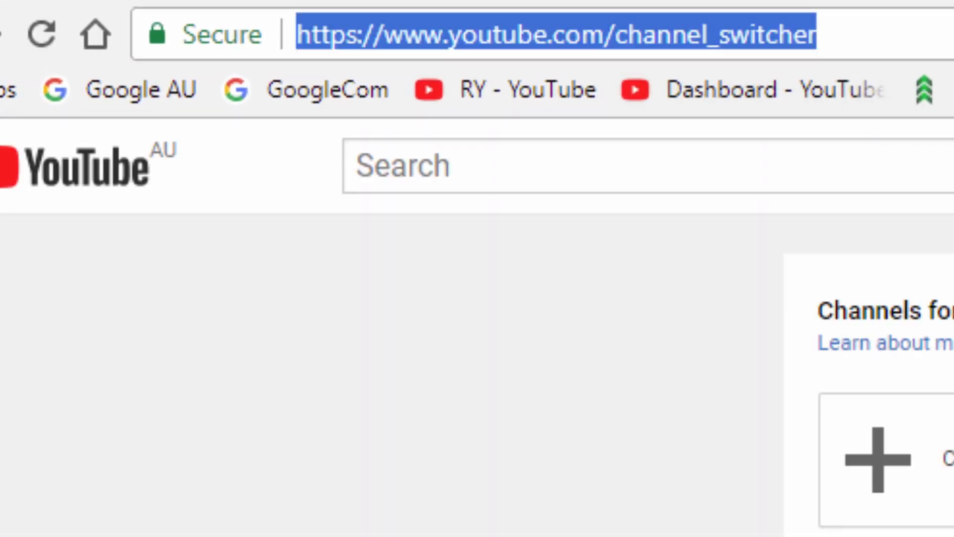
{"action": "mouse_move", "coordinate": [667, 61]}
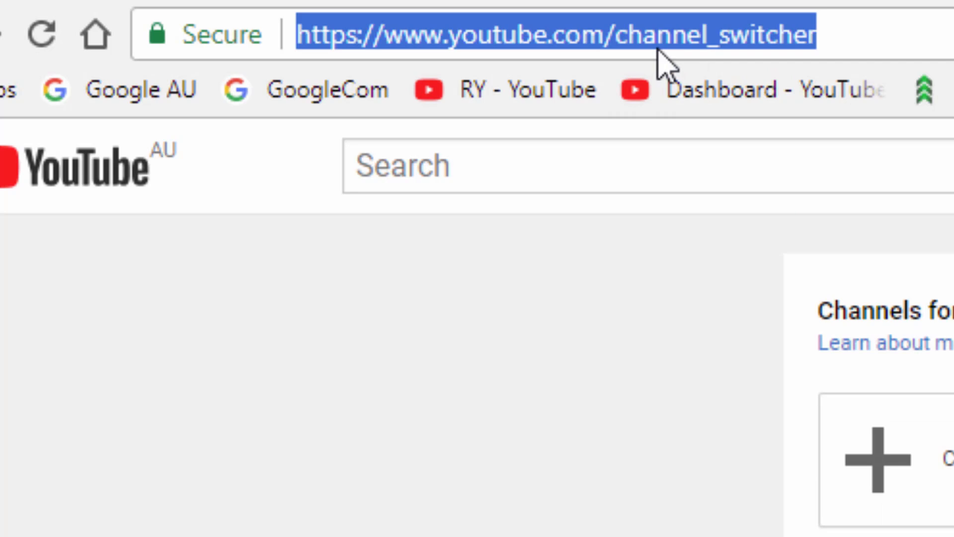
{"action": "left_click", "coordinate": [816, 33]}
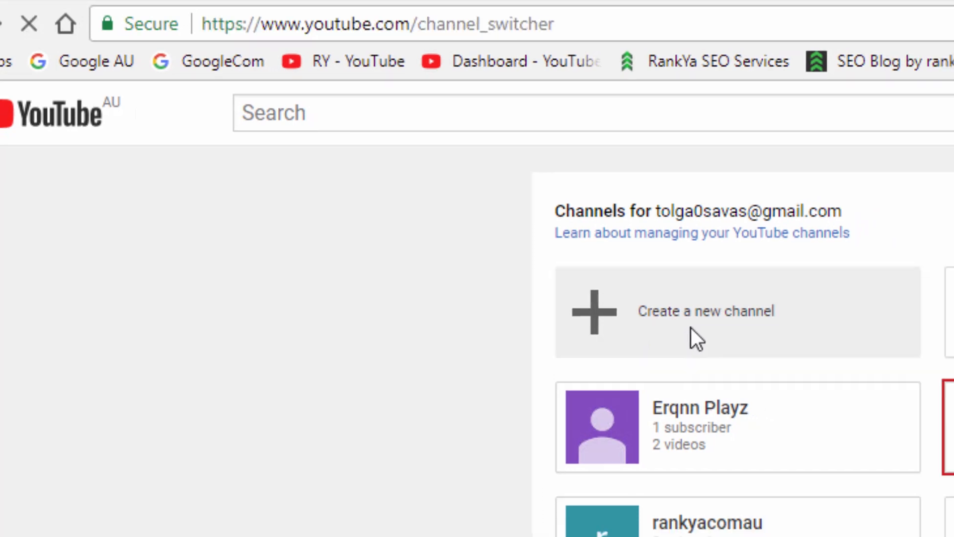
{"action": "left_click", "coordinate": [705, 312]}
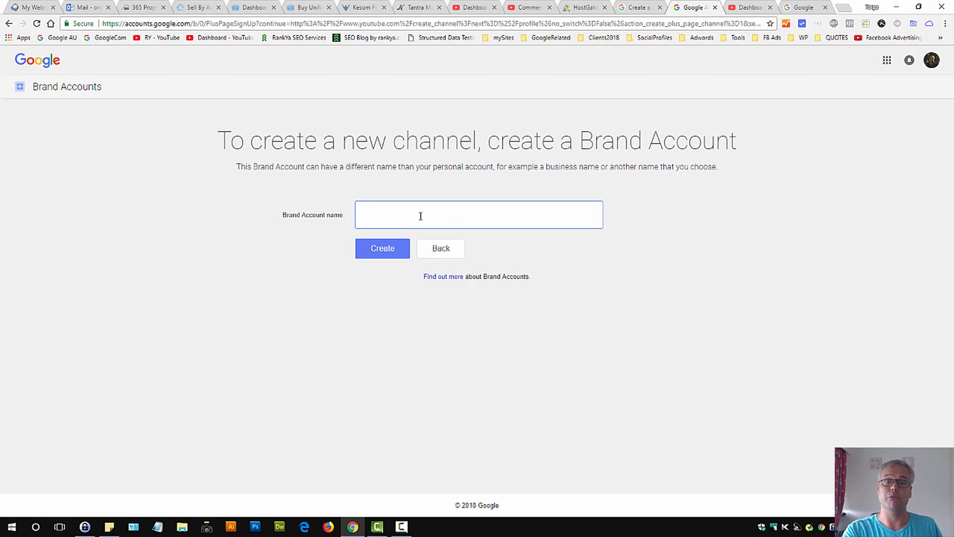
- Enter 'RankYaBrand' as the Brand Account name, create it, and open Customise Channel
{"action": "type", "text": "Rank"}
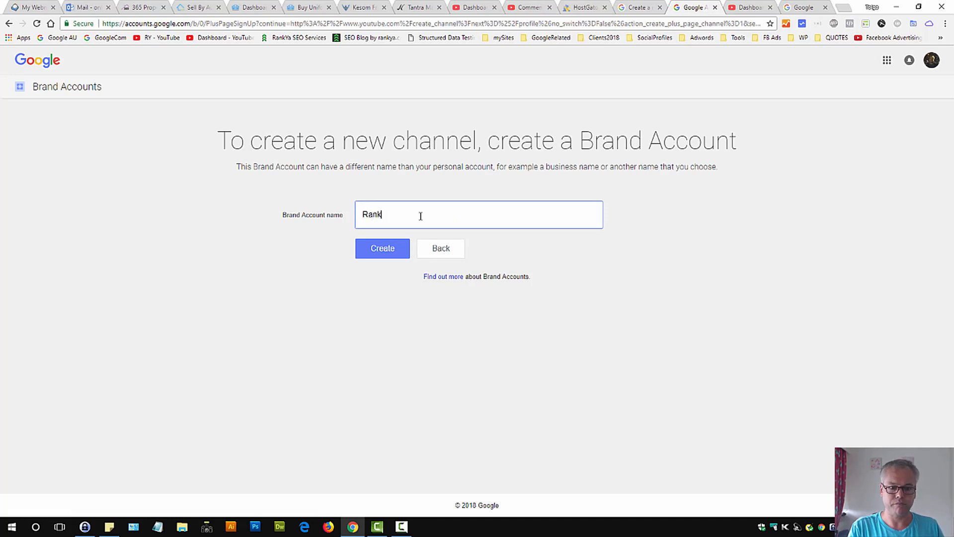
{"action": "type", "text": "YaBrand"}
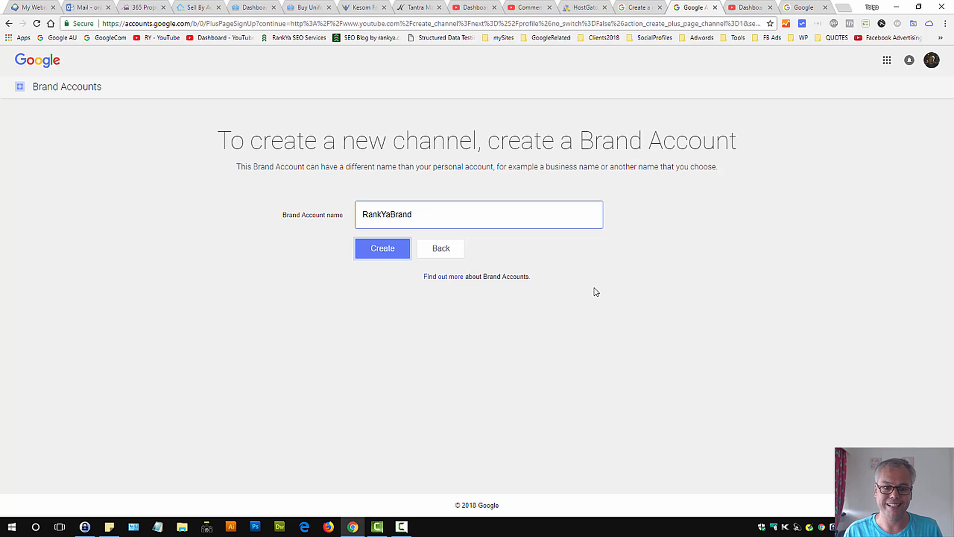
{"action": "left_click", "coordinate": [382, 249]}
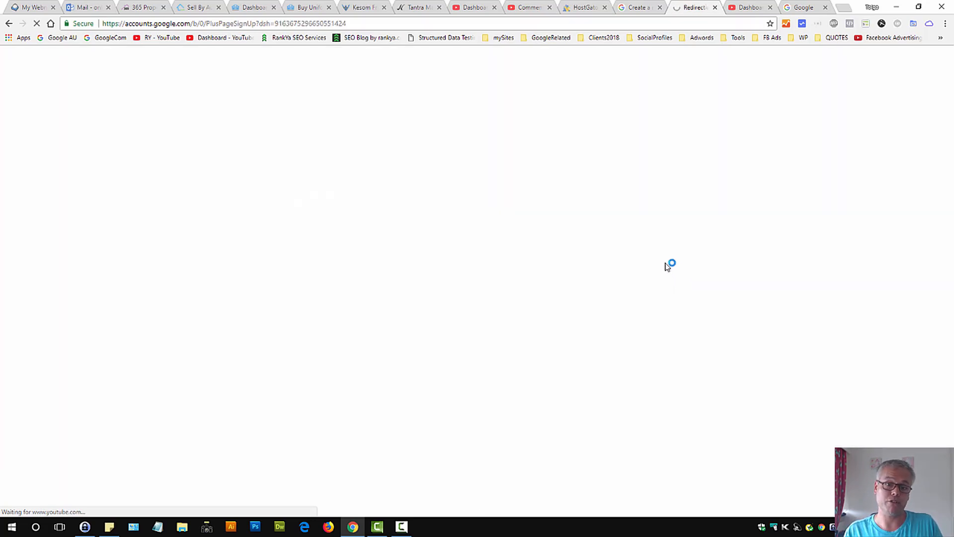
{"action": "mouse_move", "coordinate": [531, 234]}
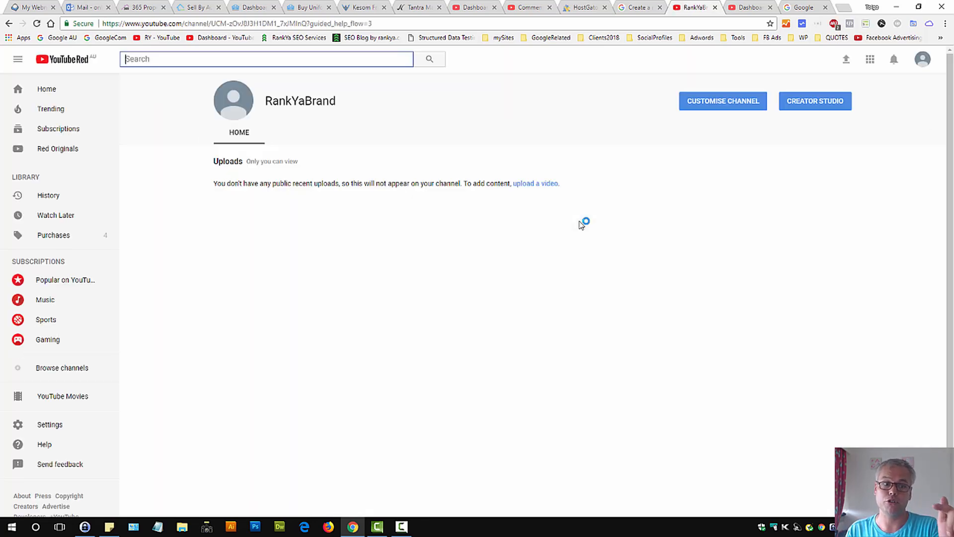
{"action": "mouse_move", "coordinate": [602, 199]}
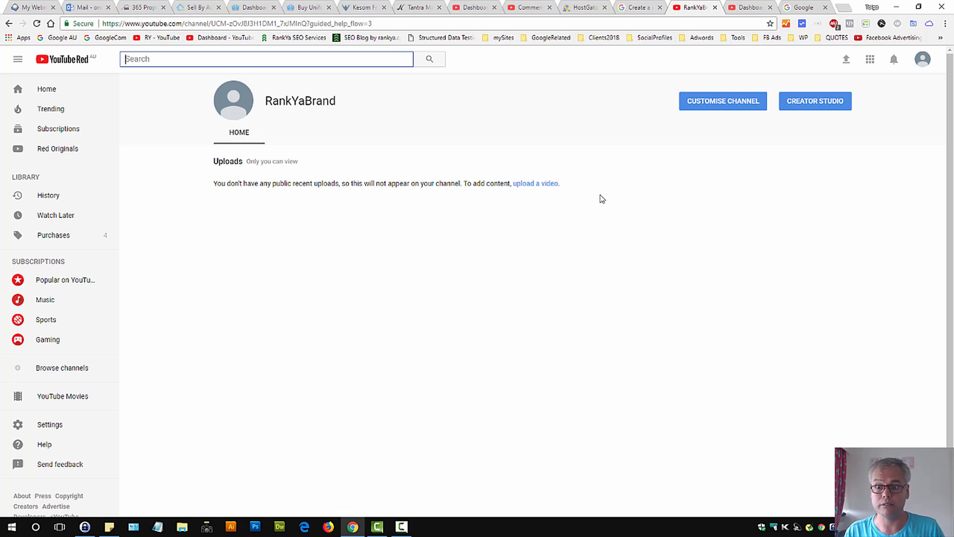
{"action": "mouse_move", "coordinate": [903, 63]}
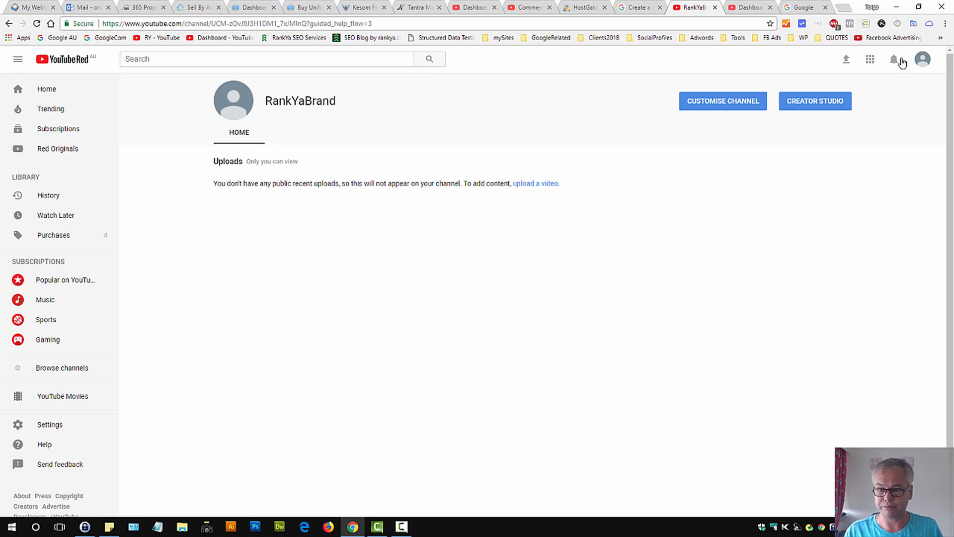
{"action": "left_click", "coordinate": [237, 23]}
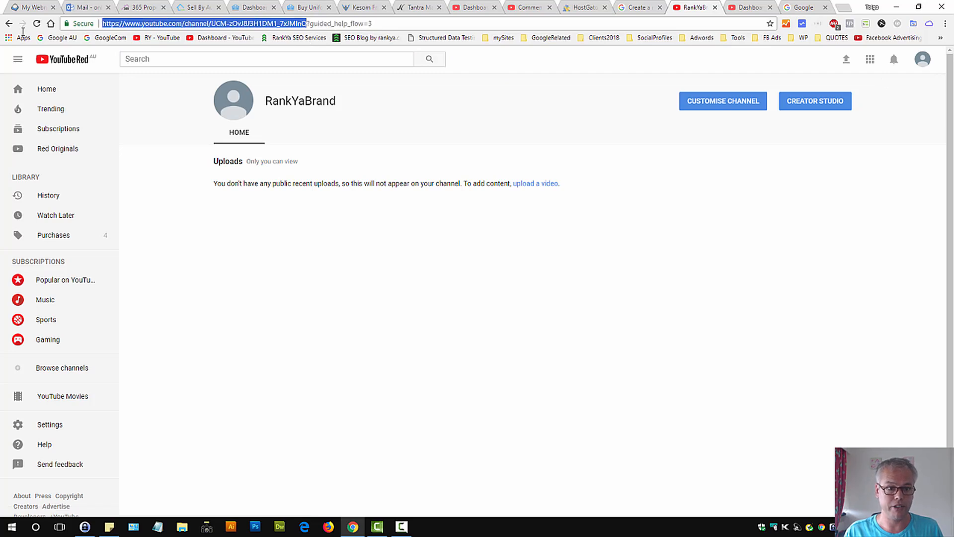
{"action": "mouse_move", "coordinate": [356, 260]}
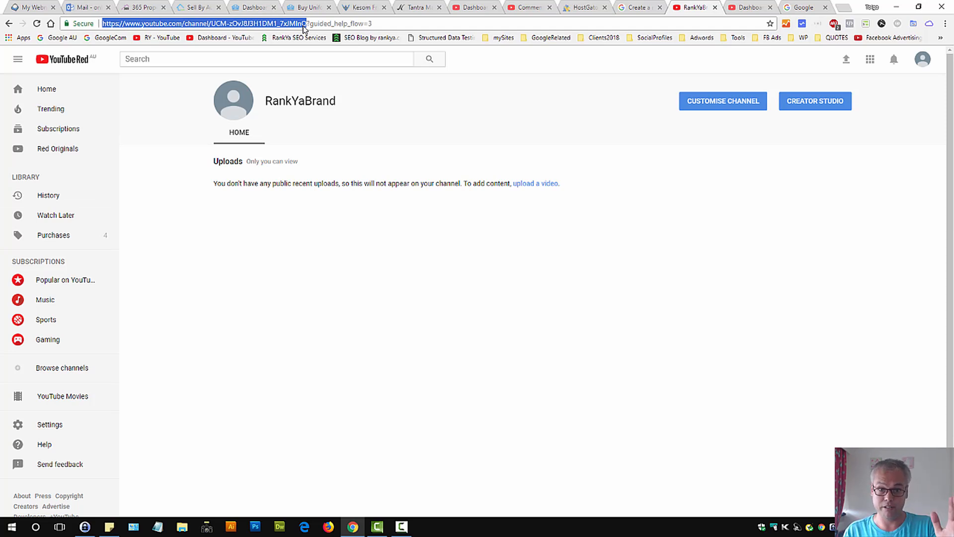
{"action": "mouse_move", "coordinate": [923, 59]}
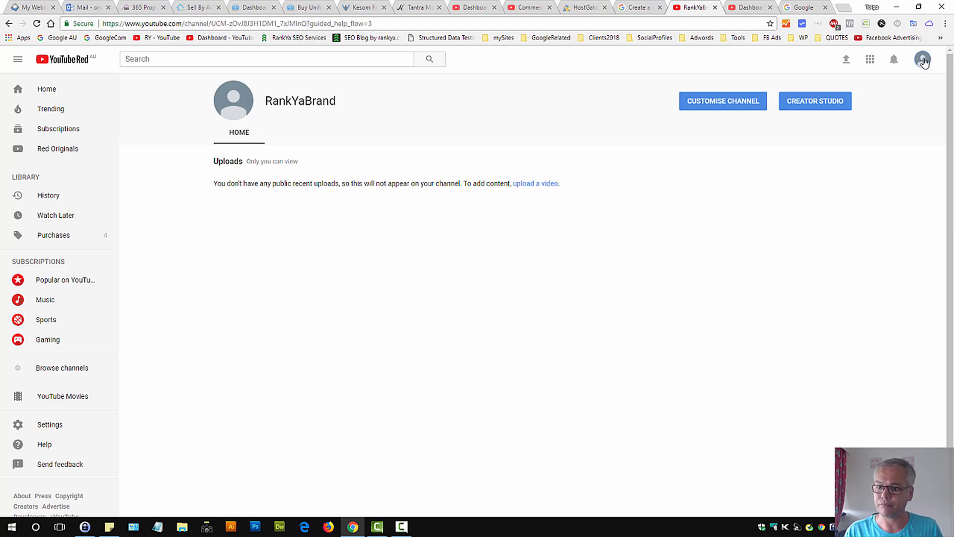
{"action": "mouse_move", "coordinate": [737, 100]}
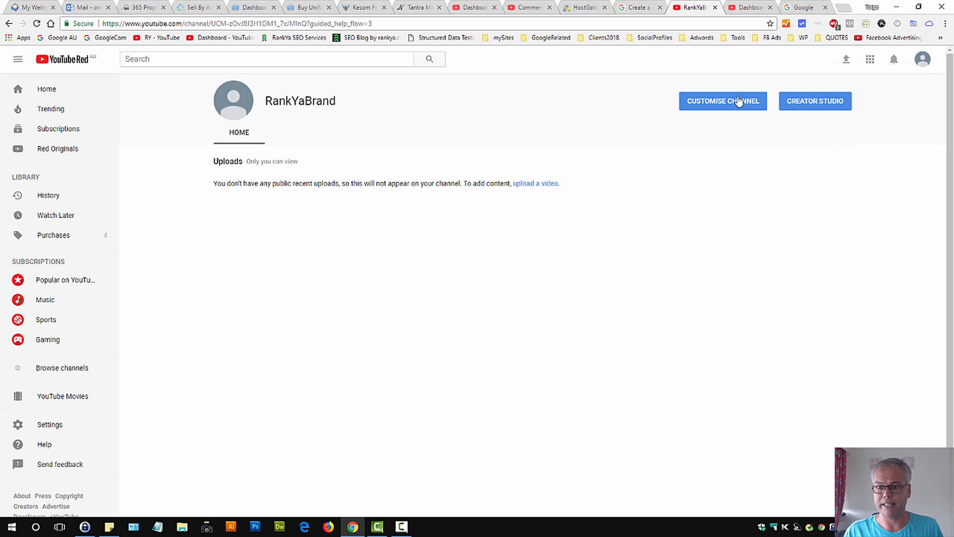
{"action": "left_click", "coordinate": [722, 101]}
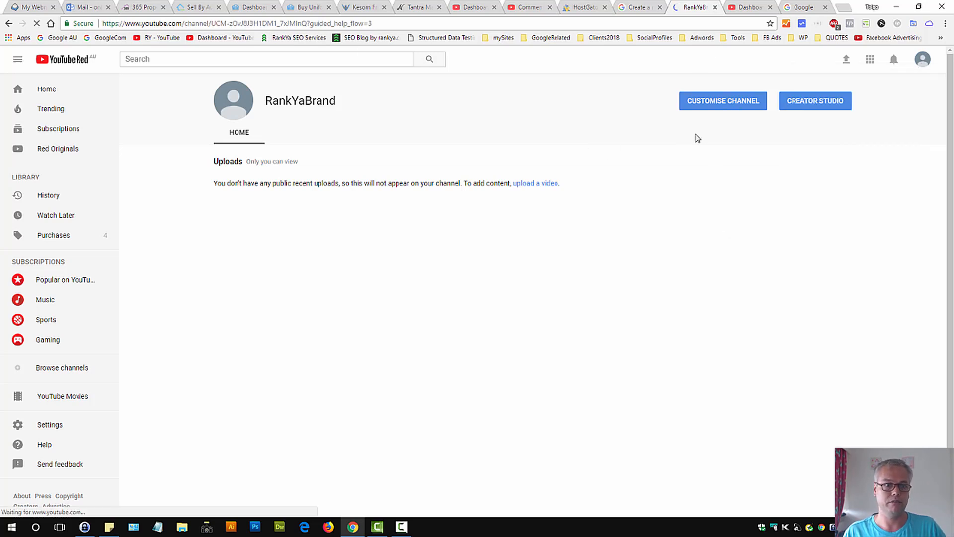
- View RankYaBrand's Channel settings from the customisation view, then cancel without changes
{"action": "left_click", "coordinate": [723, 101]}
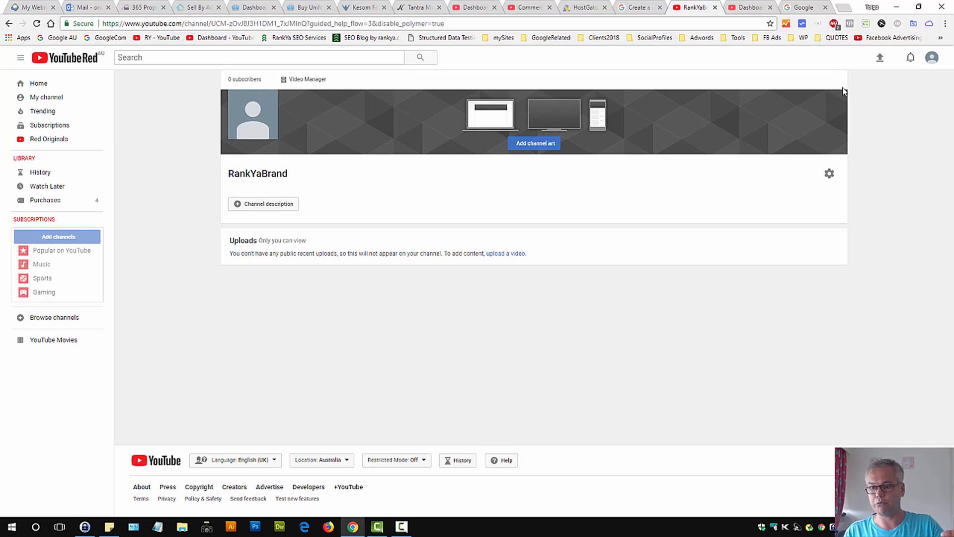
{"action": "mouse_move", "coordinate": [839, 98]}
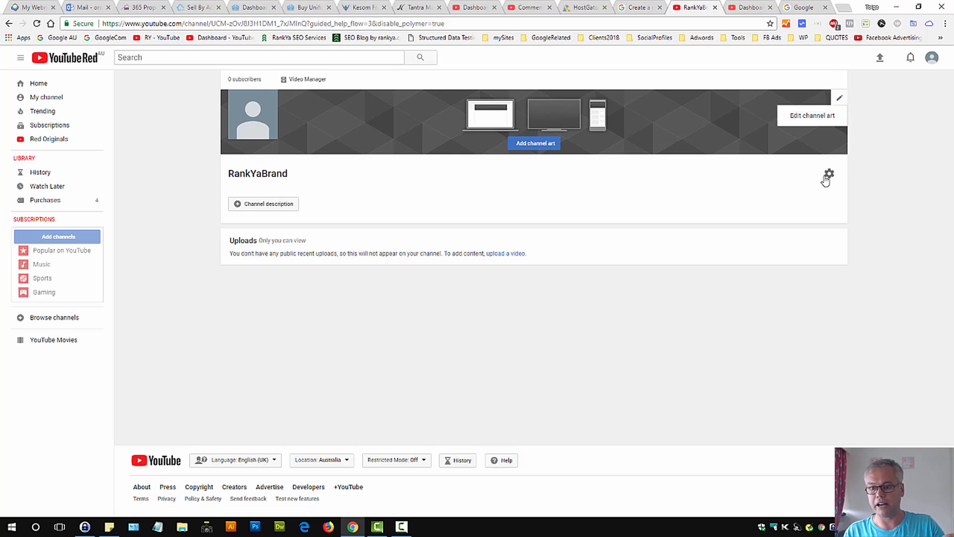
{"action": "left_click", "coordinate": [828, 174]}
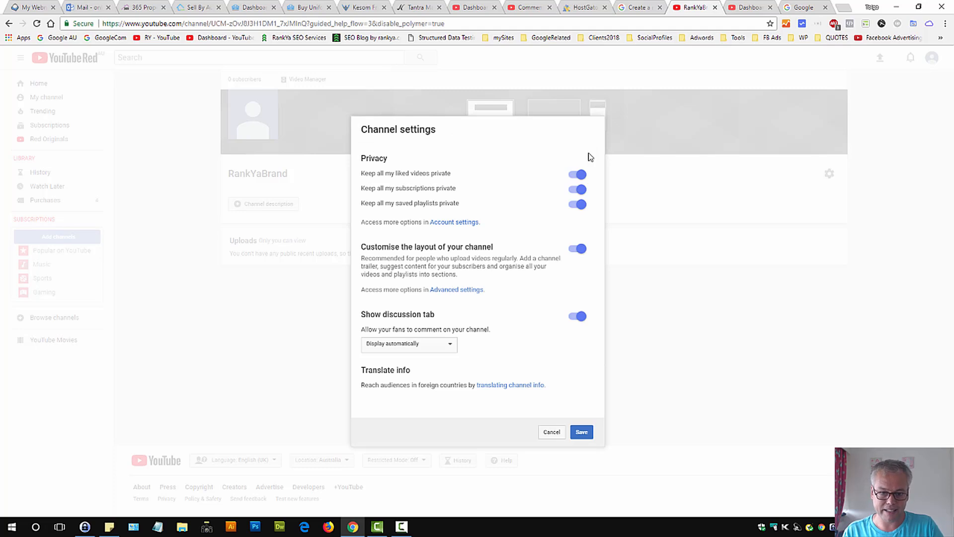
{"action": "left_click", "coordinate": [580, 431]}
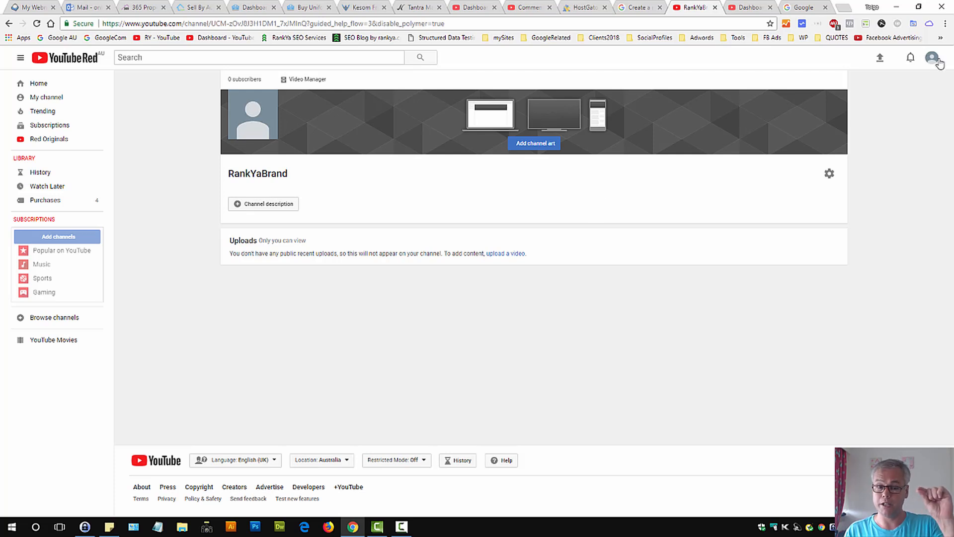
- Open RankYaBrand's account overview, check additional features, then open its account settings
{"action": "left_click", "coordinate": [932, 57]}
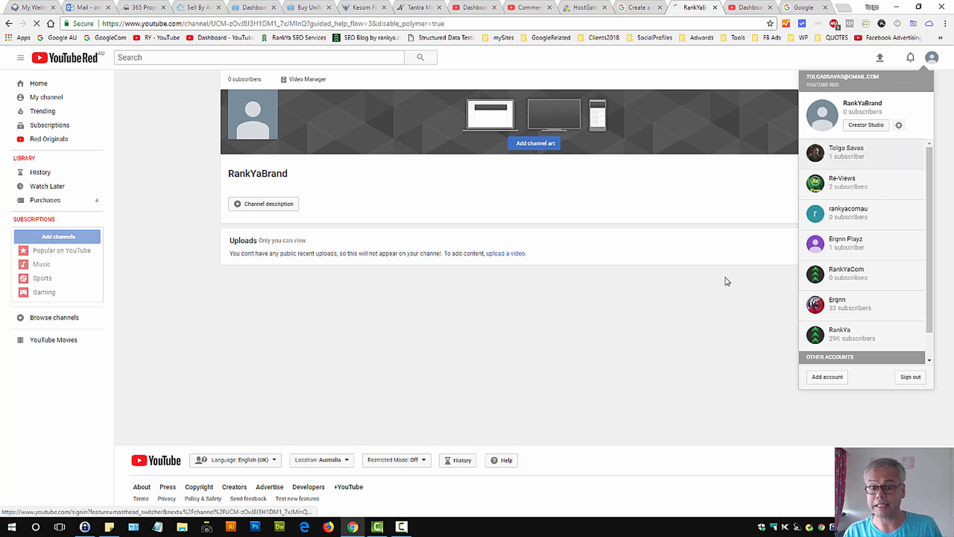
{"action": "left_click", "coordinate": [899, 125]}
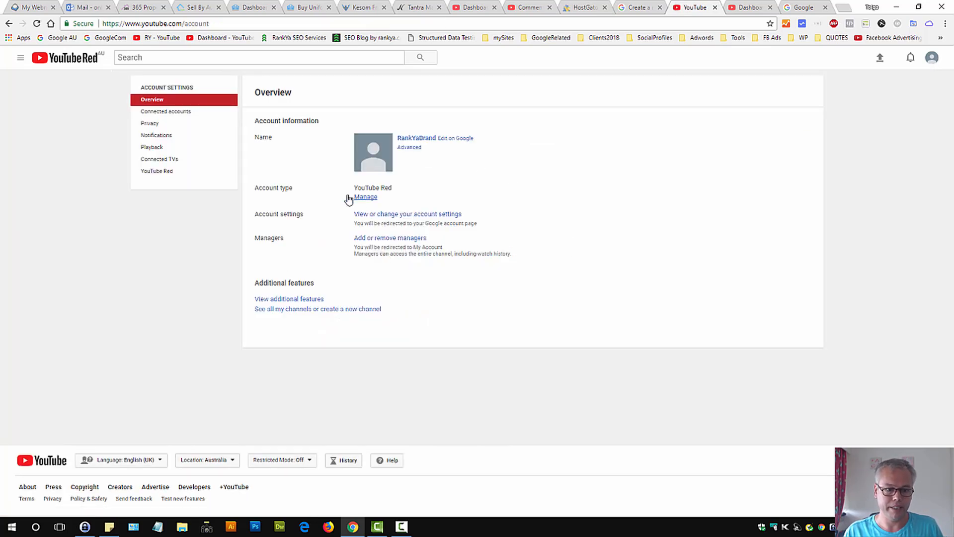
{"action": "mouse_move", "coordinate": [455, 138]}
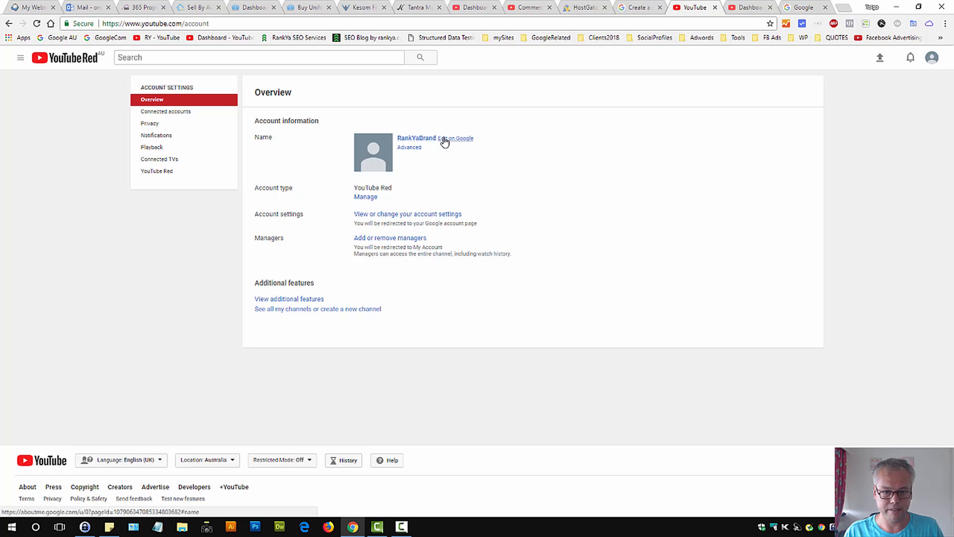
{"action": "mouse_move", "coordinate": [409, 148]}
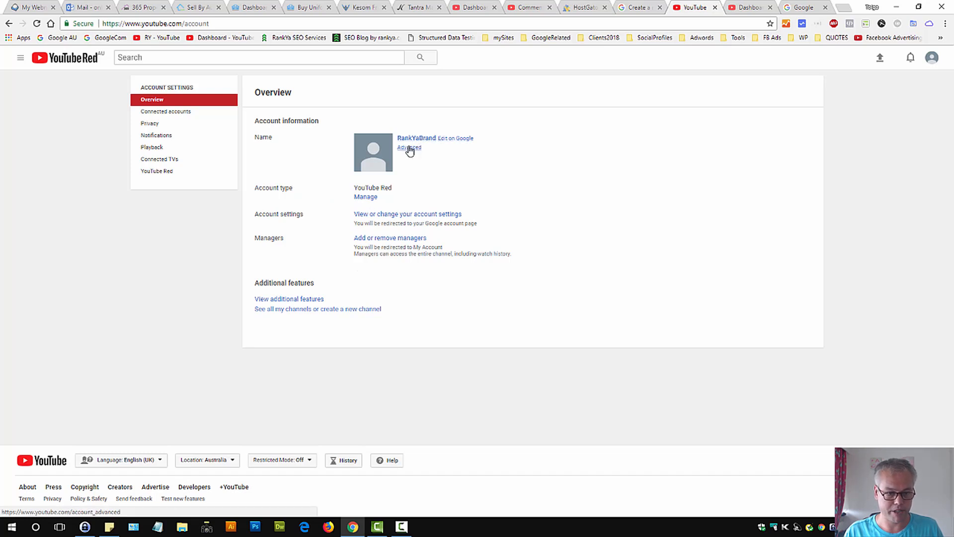
{"action": "mouse_move", "coordinate": [288, 299]}
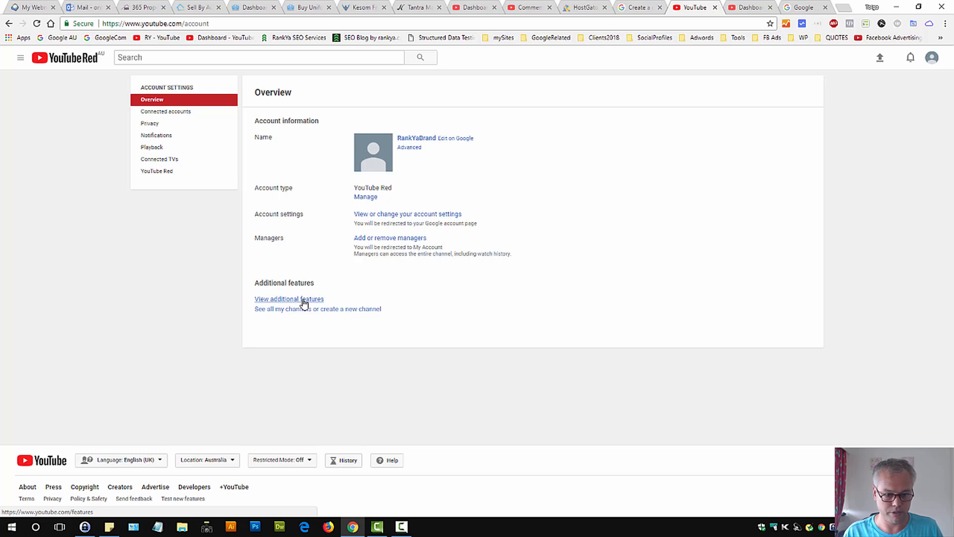
{"action": "left_click", "coordinate": [288, 299]}
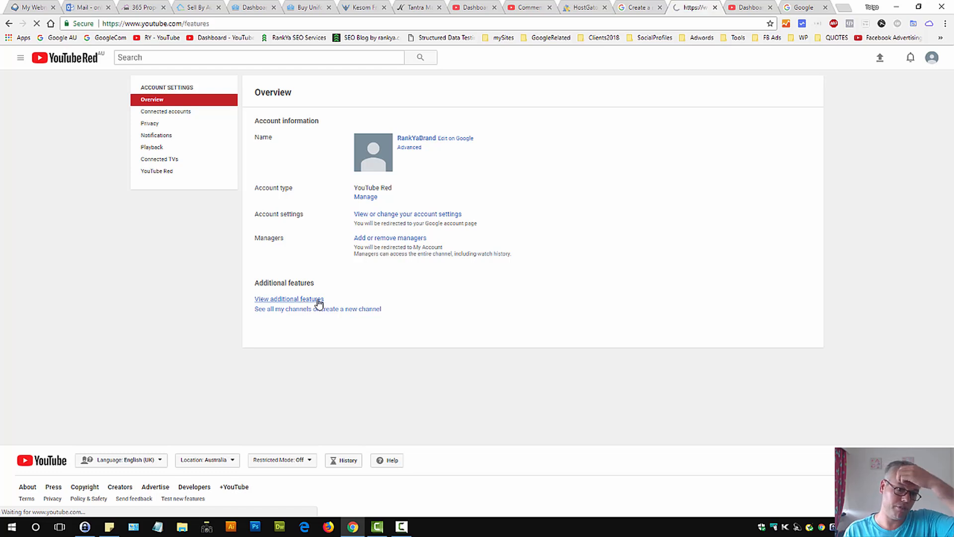
{"action": "left_click", "coordinate": [288, 298]}
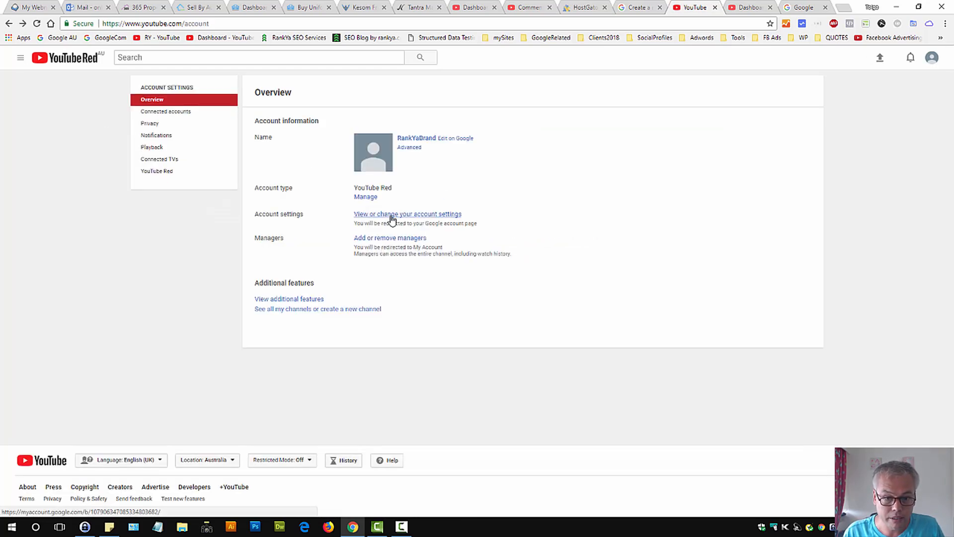
{"action": "left_click", "coordinate": [407, 213]}
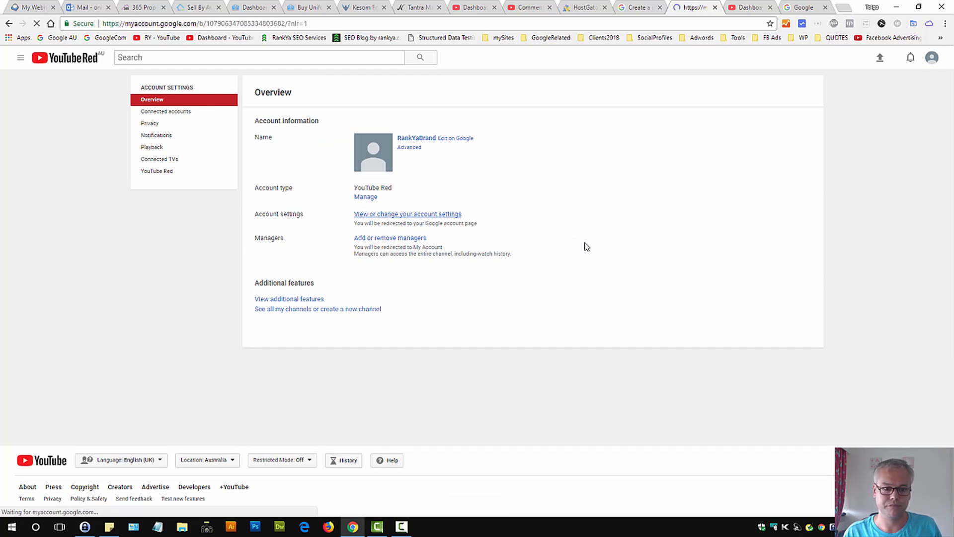
- Check the signed-in accounts list in My Account, then open RankYaBrand's Brand Account details
{"action": "left_click", "coordinate": [407, 214]}
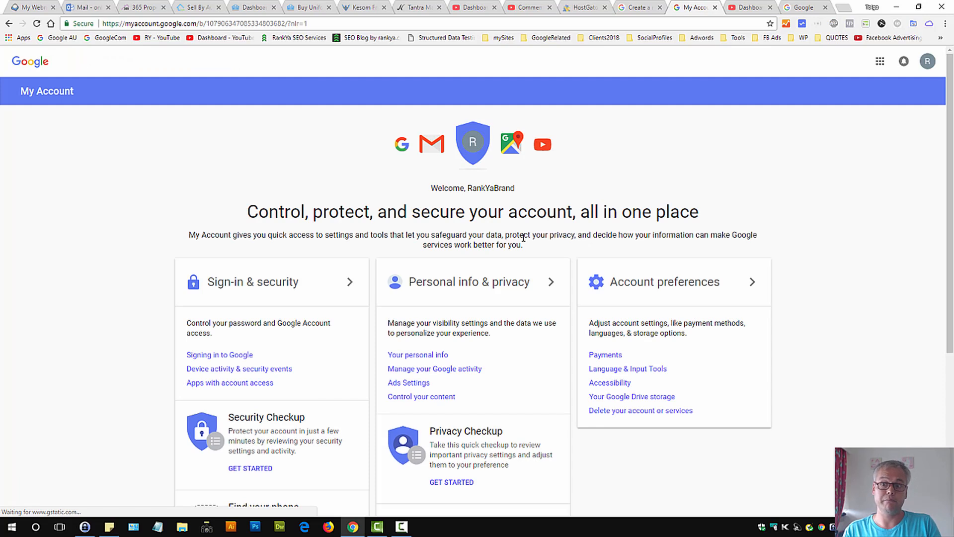
{"action": "left_click", "coordinate": [927, 60]}
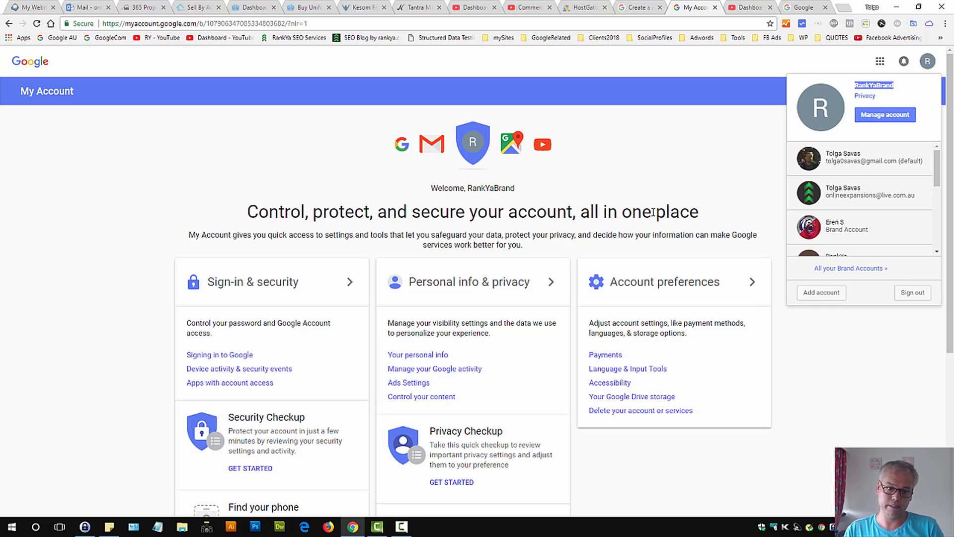
{"action": "left_click", "coordinate": [469, 241]}
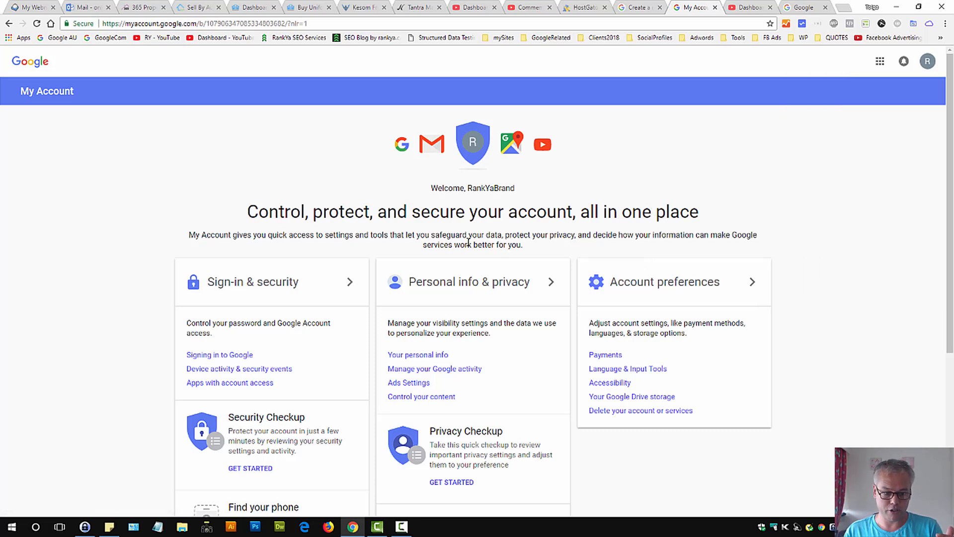
{"action": "mouse_move", "coordinate": [544, 298]}
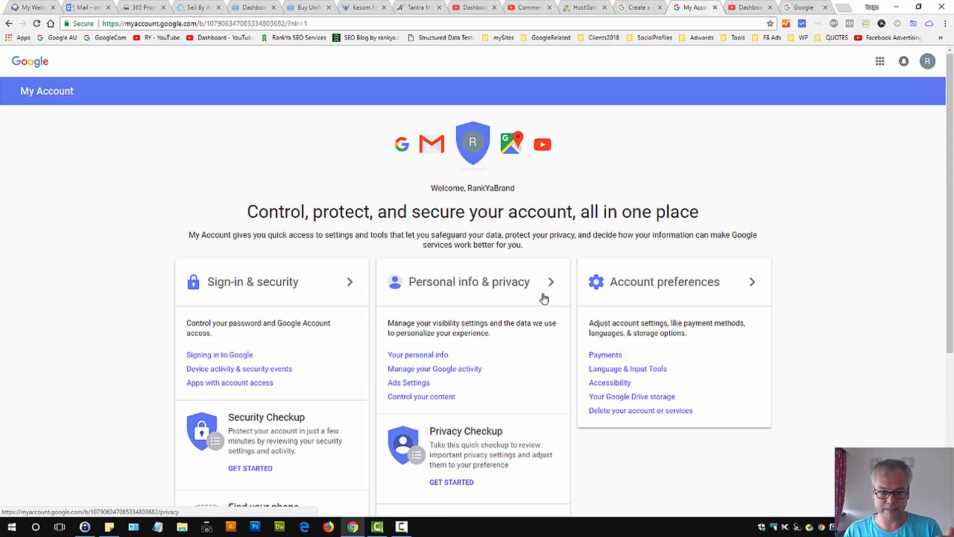
{"action": "left_click", "coordinate": [927, 61]}
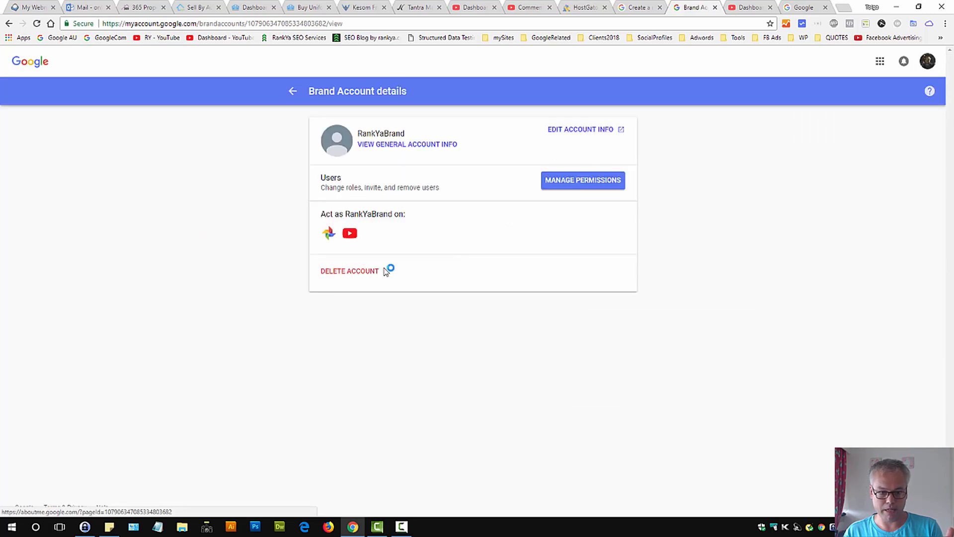
- Start deleting RankYaBrand and re-verify identity with the account password
{"action": "left_click", "coordinate": [350, 271]}
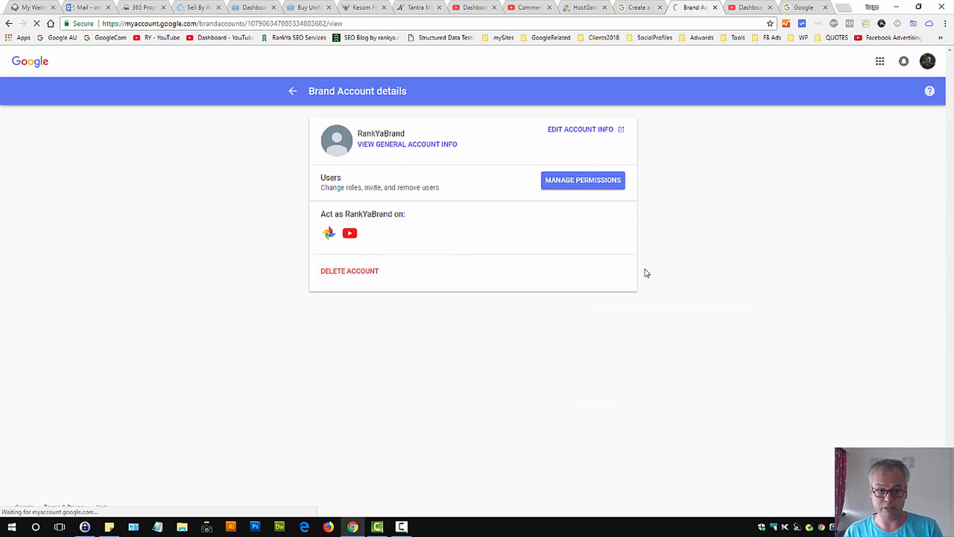
{"action": "left_click", "coordinate": [350, 271]}
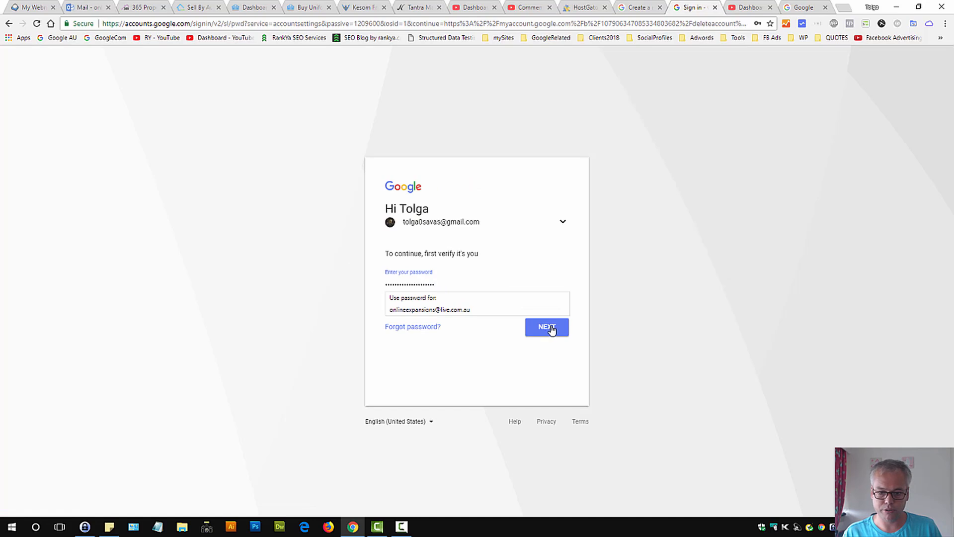
{"action": "left_click", "coordinate": [546, 327]}
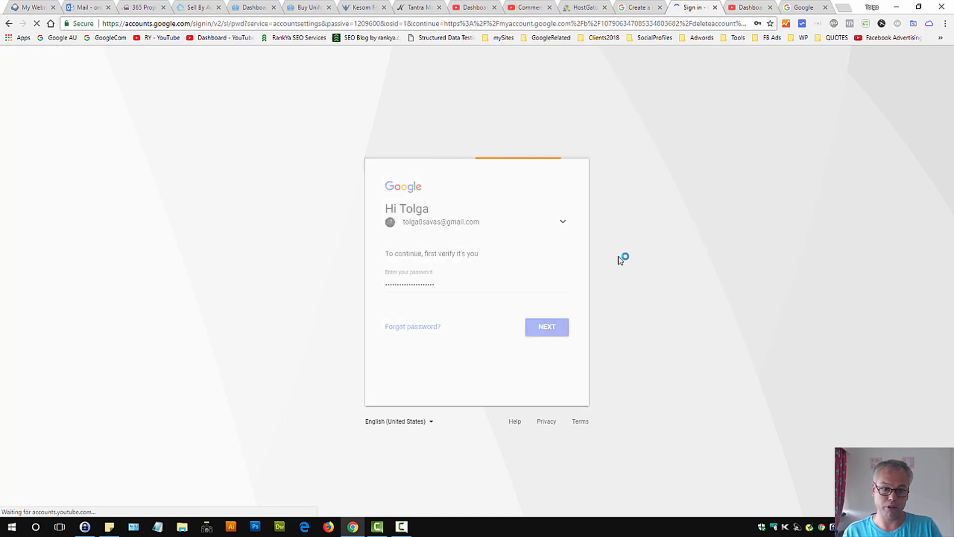
{"action": "left_click", "coordinate": [545, 326]}
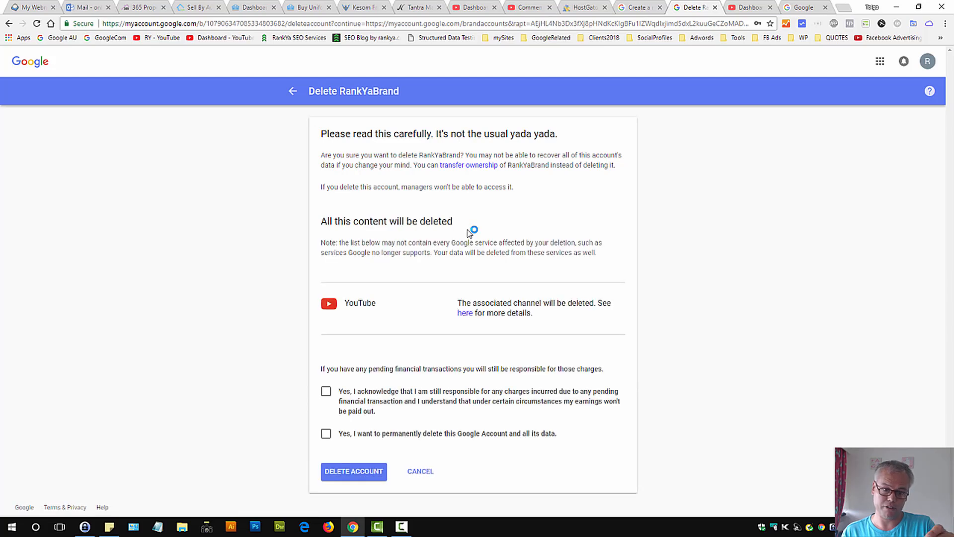
{"action": "mouse_move", "coordinate": [479, 231]}
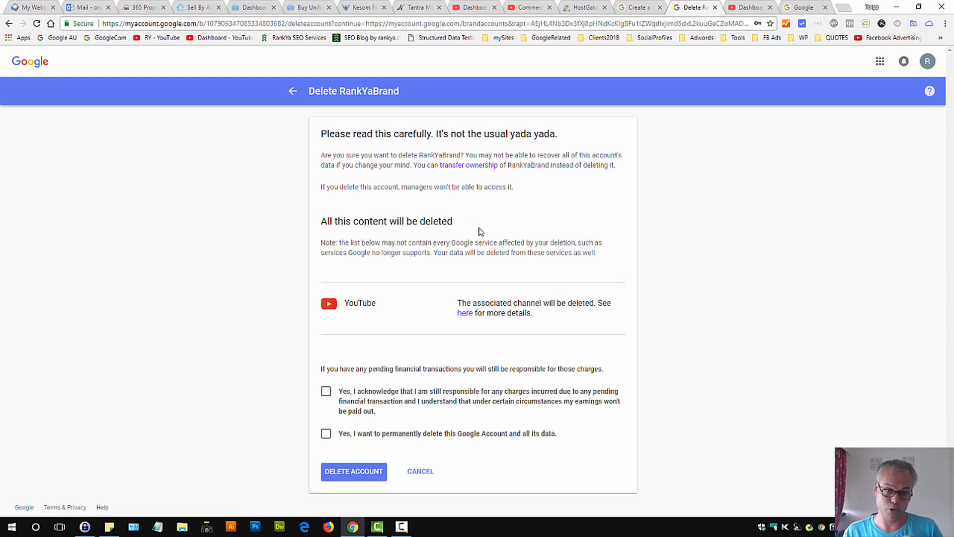
- Acknowledge pending charges and permanent data loss, then submit the RankYaBrand deletion
{"action": "left_click", "coordinate": [326, 392]}
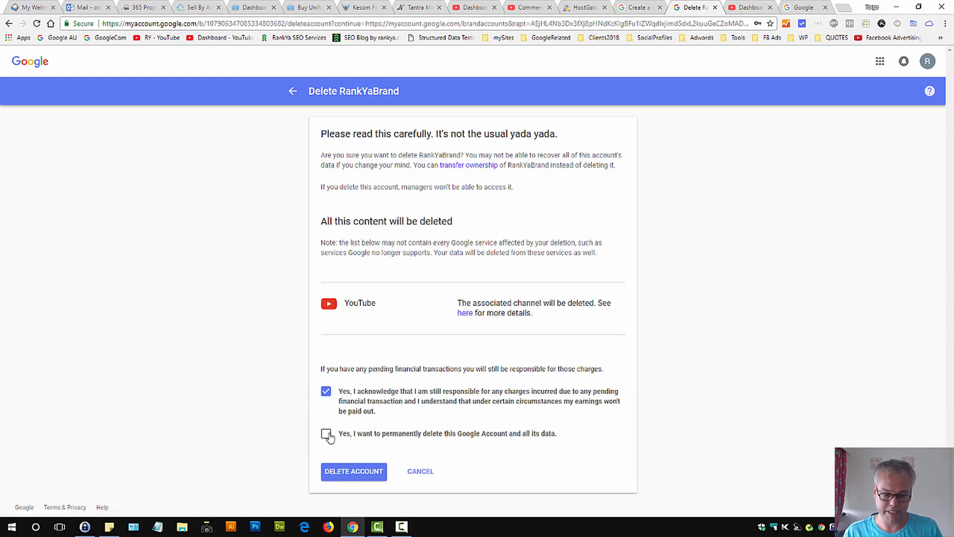
{"action": "left_click", "coordinate": [326, 433]}
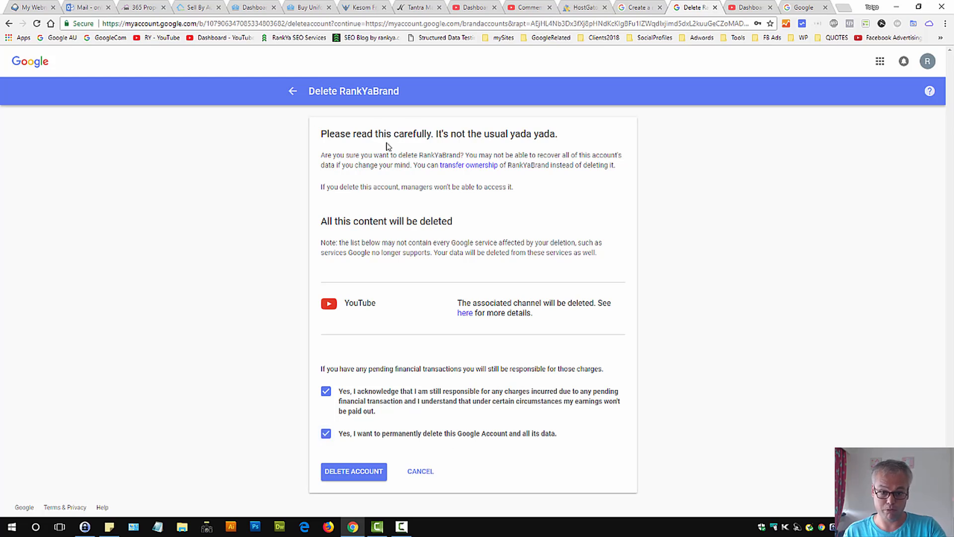
{"action": "mouse_move", "coordinate": [927, 60]}
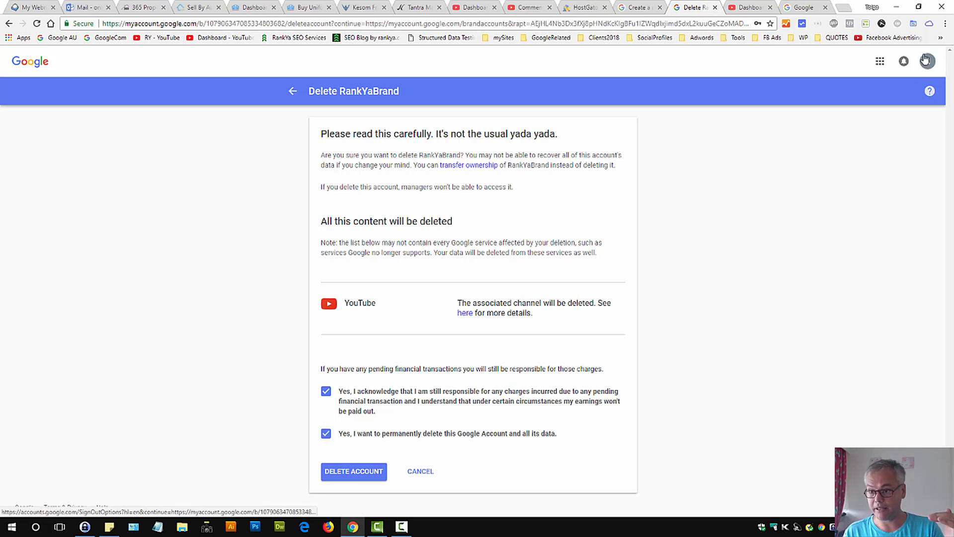
{"action": "mouse_move", "coordinate": [927, 60]}
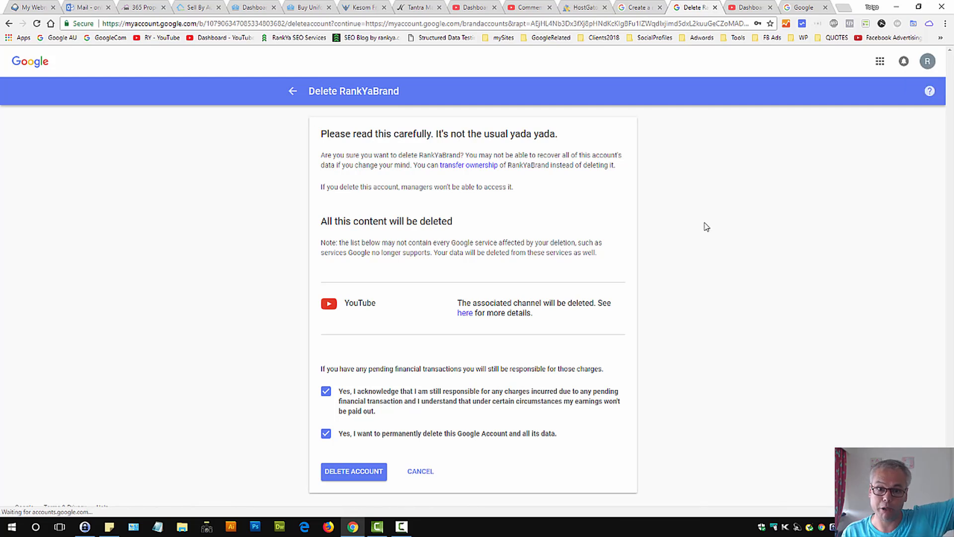
{"action": "mouse_move", "coordinate": [441, 318]}
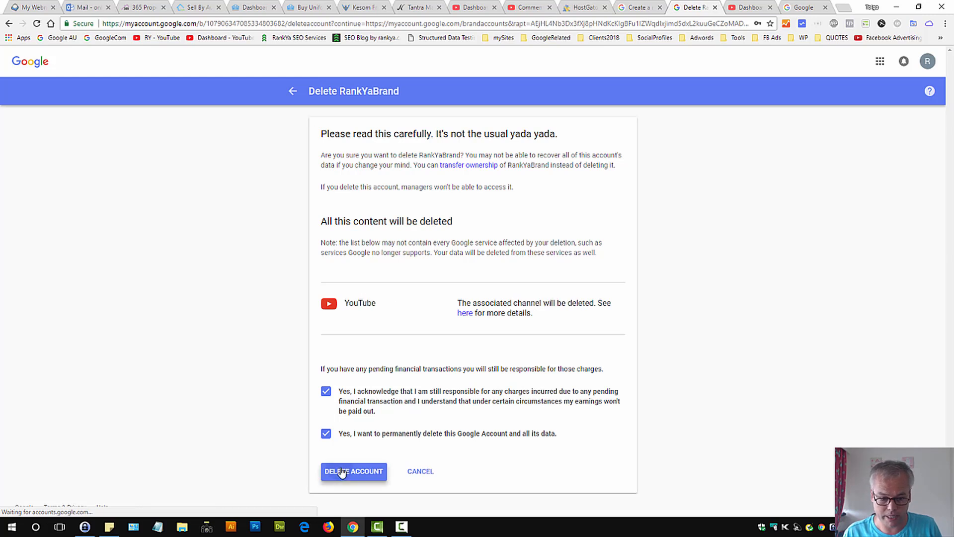
{"action": "left_click", "coordinate": [353, 471]}
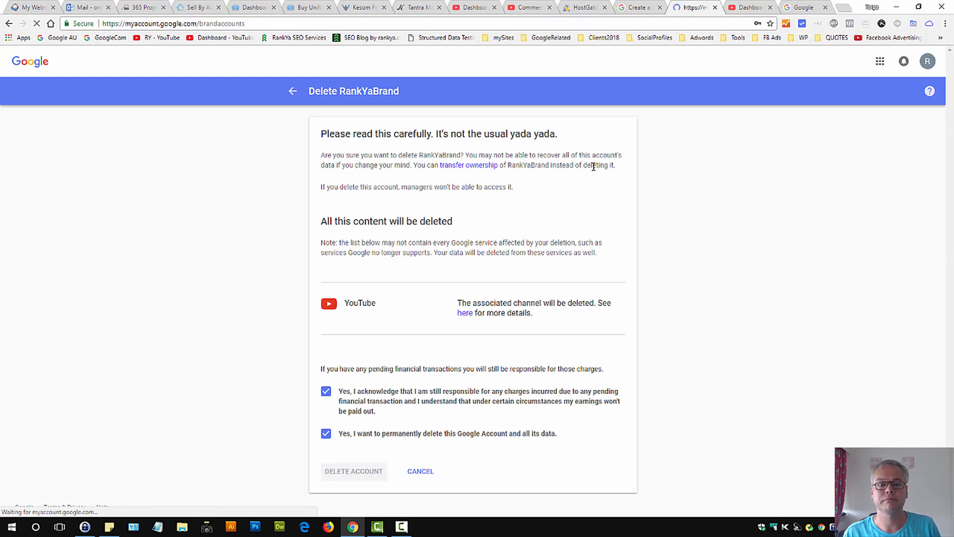
- Review the remaining Brand Accounts listed after deleting RankYaBrand
{"action": "left_click", "coordinate": [420, 471]}
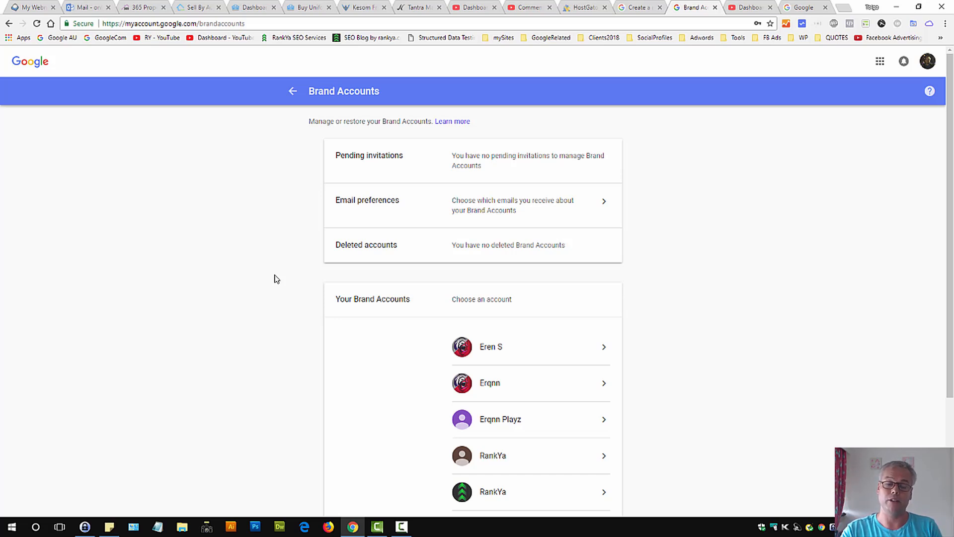
{"action": "mouse_move", "coordinate": [555, 264]}
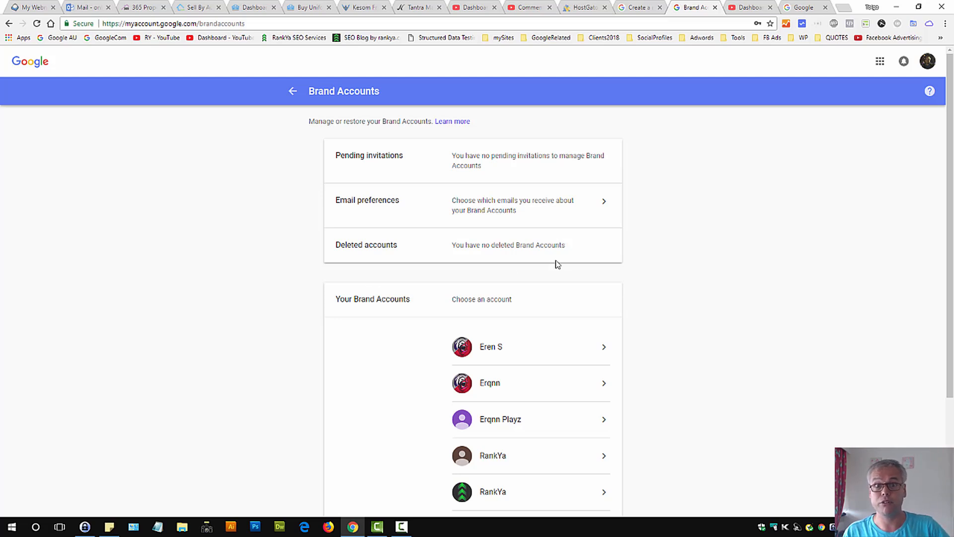
{"action": "mouse_move", "coordinate": [678, 228]}
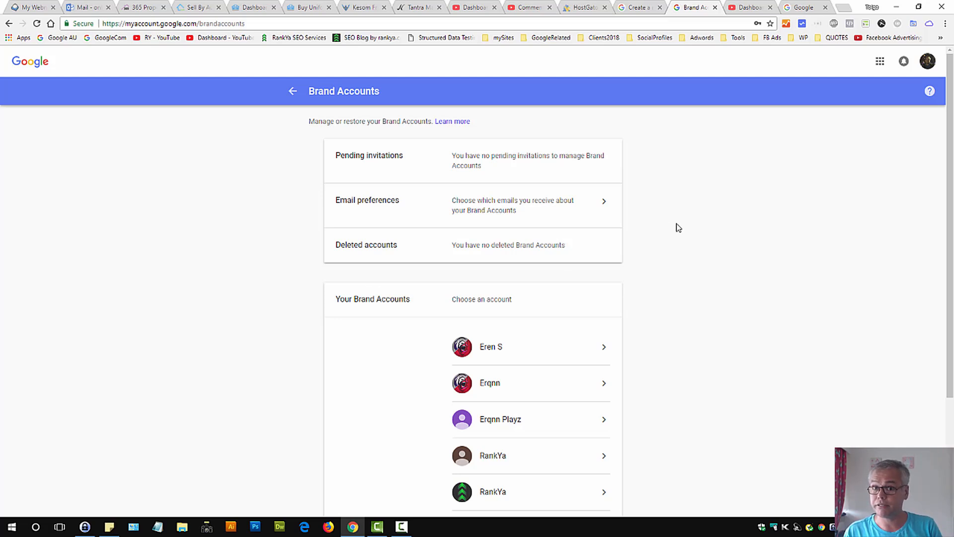